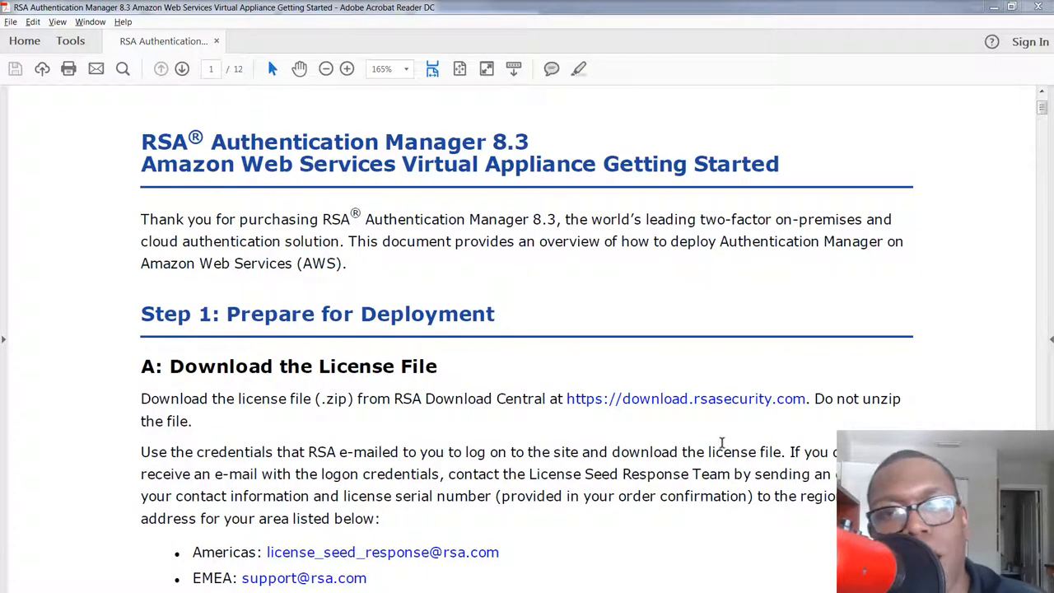
Read Step 1 sections A–C: license file, documentation set and deployment planning network requirements.
scroll(down, 3)
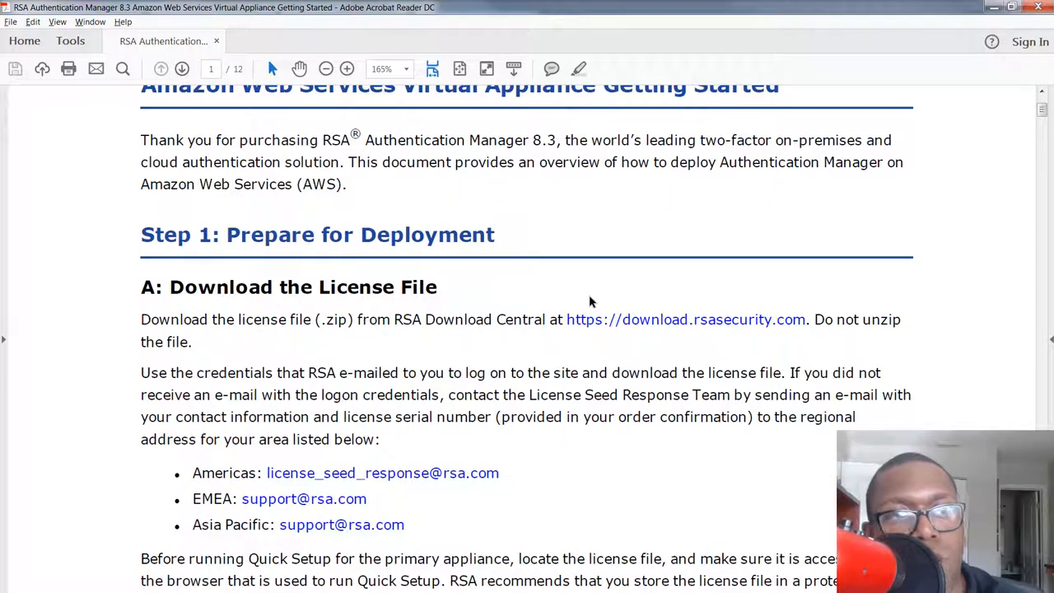
scroll(down, 3)
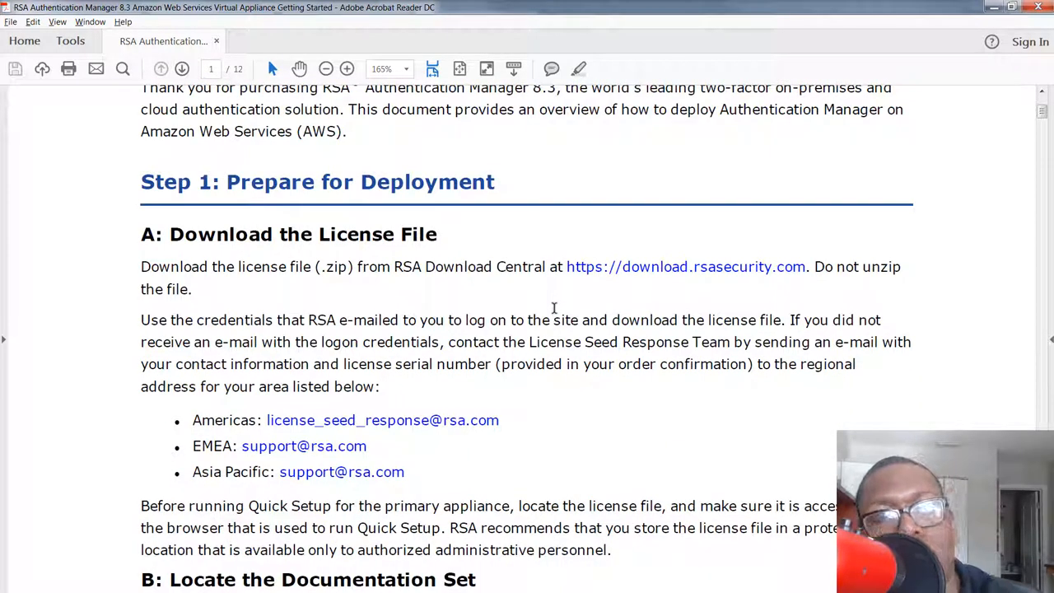
scroll(down, 3)
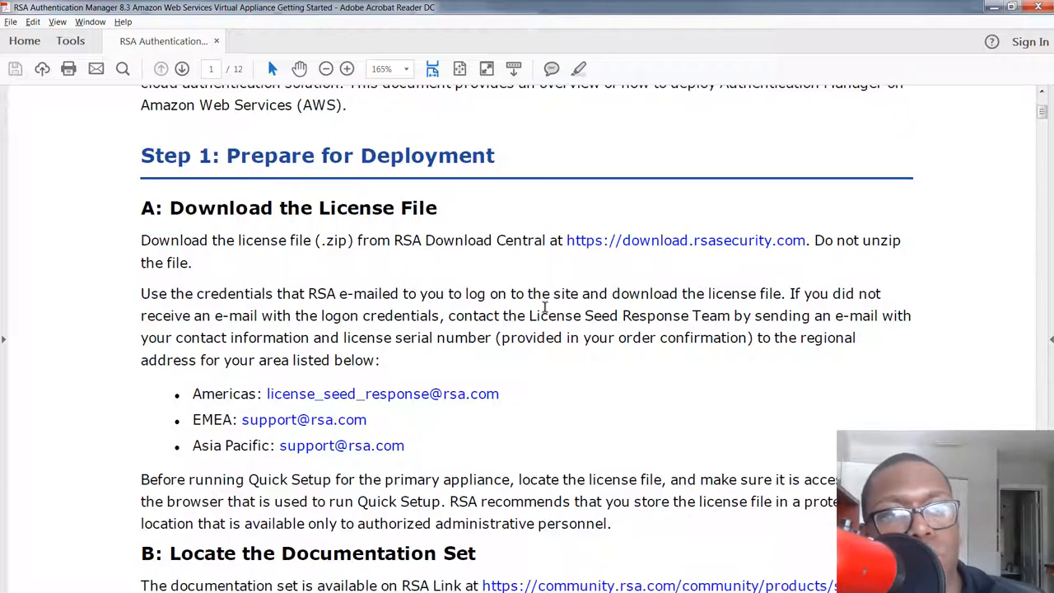
scroll(down, 3)
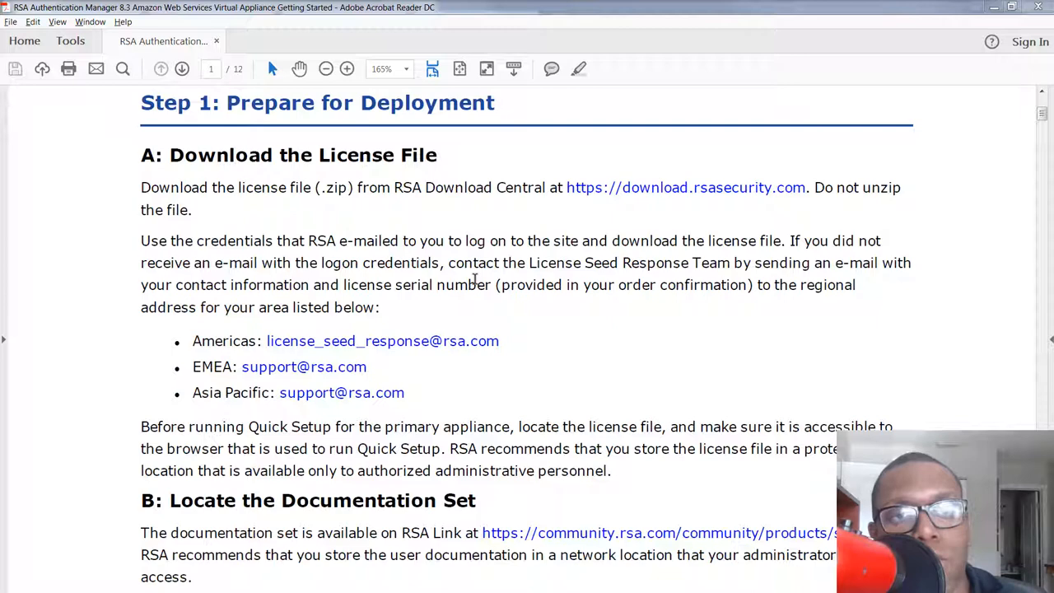
mouse_move(494, 323)
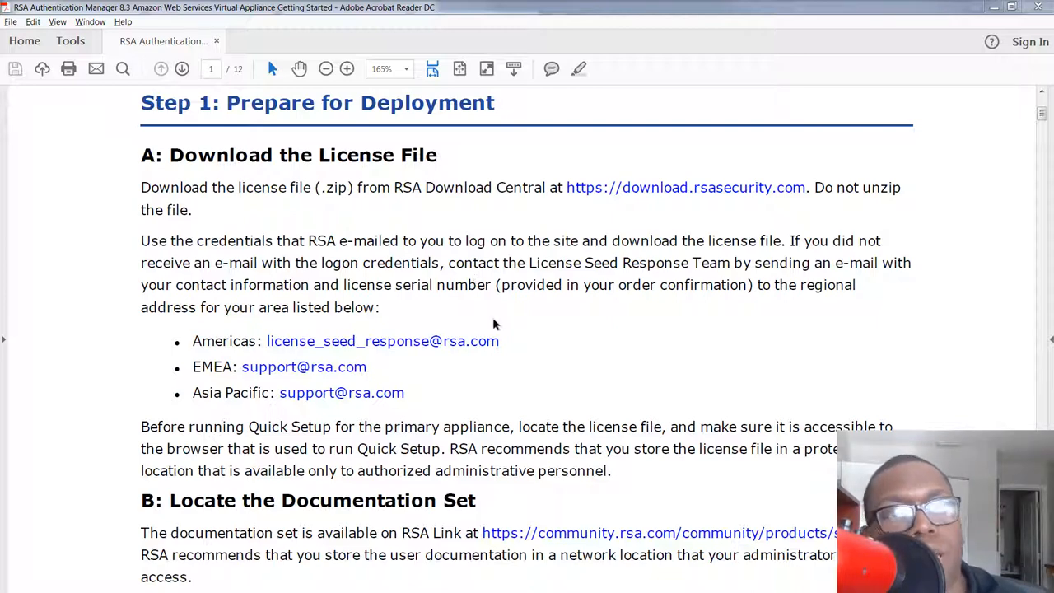
scroll(down, 3)
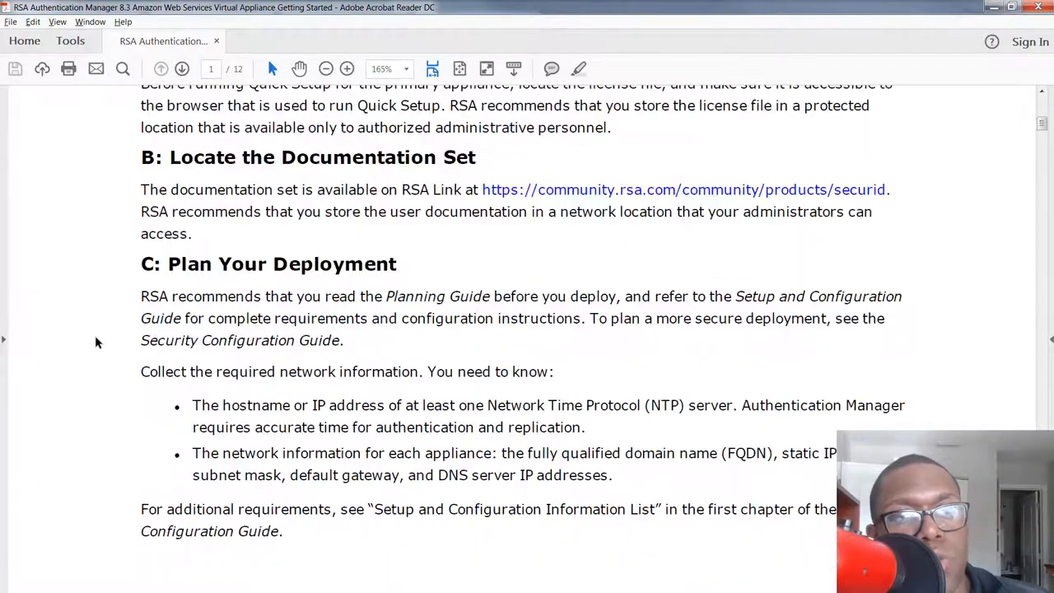
scroll(down, 3)
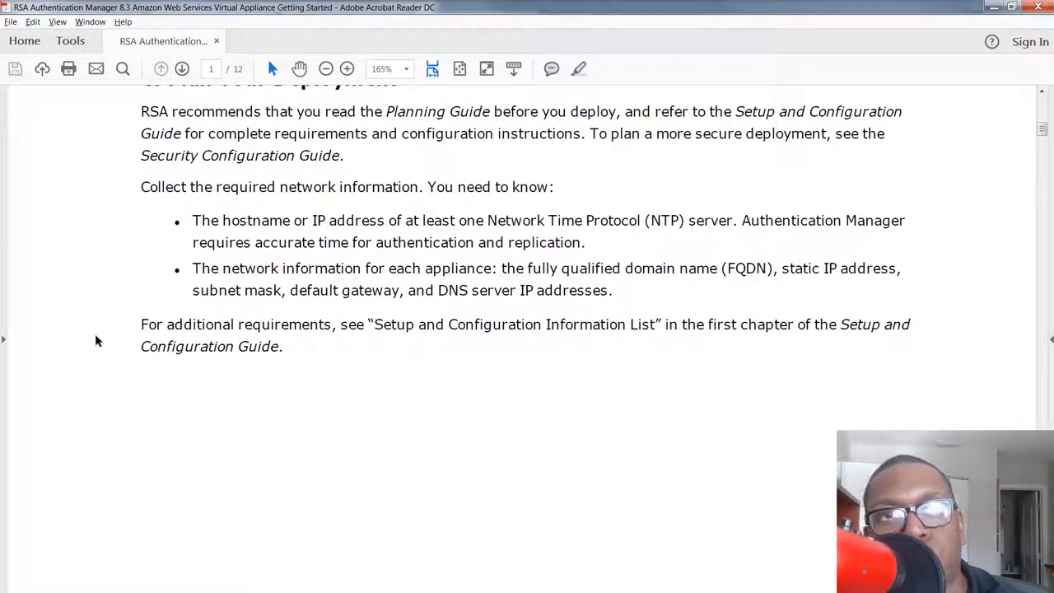
Read page 2's supported browsers, directory servers and AWS prerequisites, up to DNS Server Configuration.
click(182, 68)
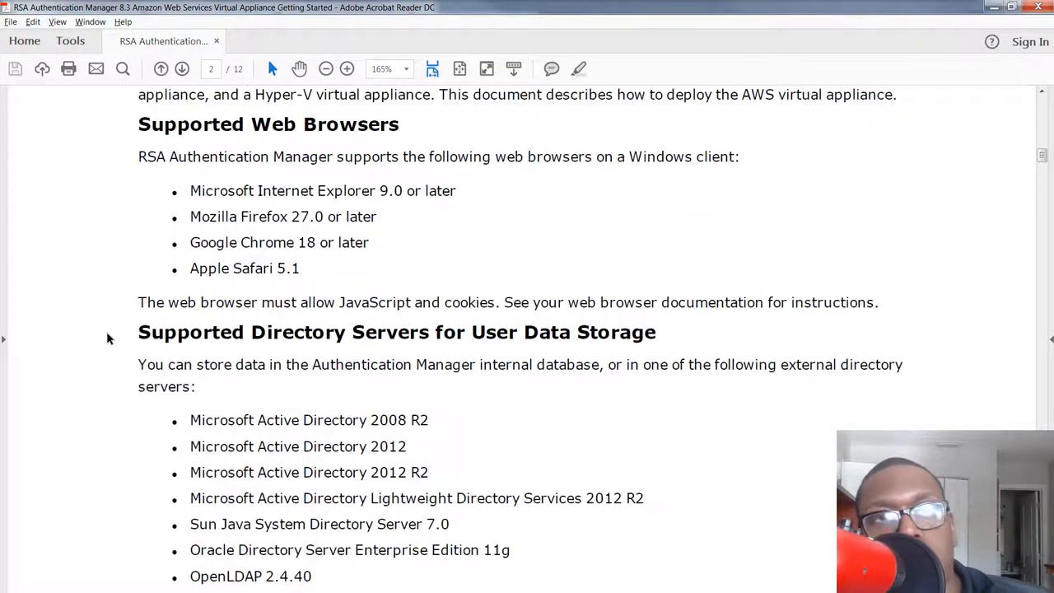
scroll(down, 3)
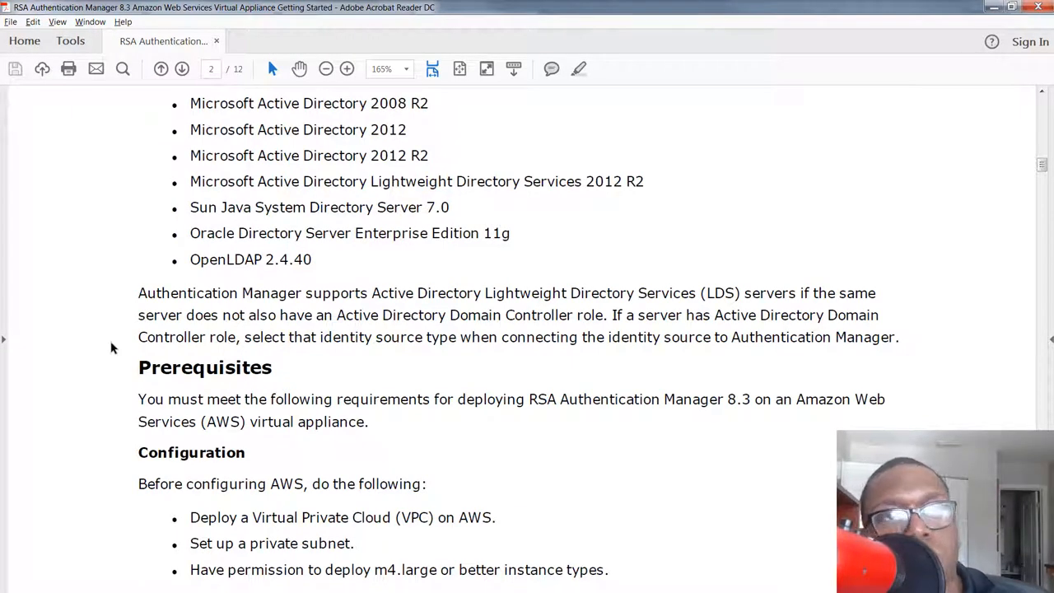
scroll(down, 3)
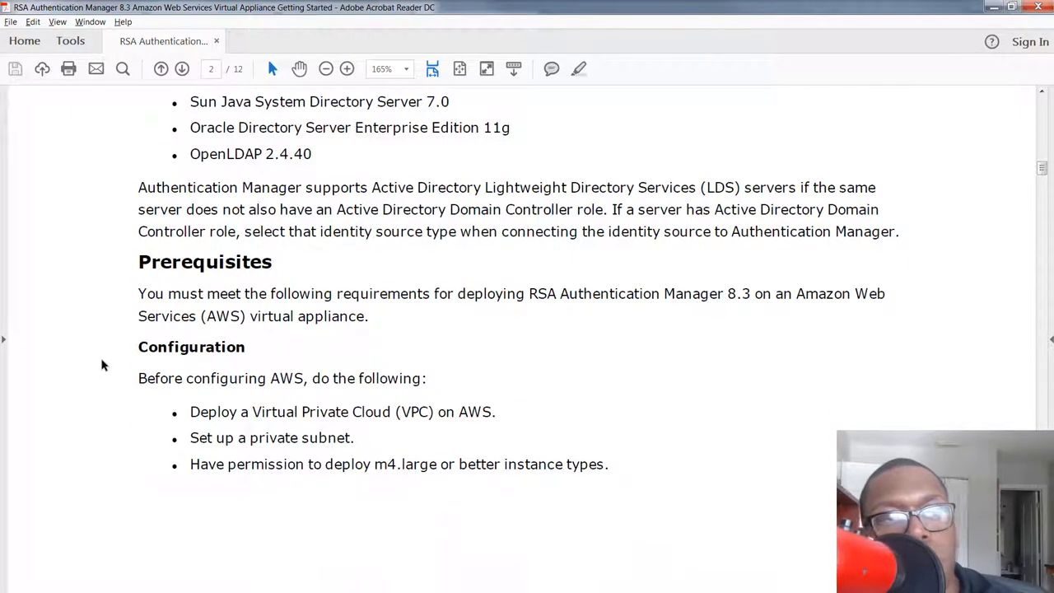
scroll(down, 3)
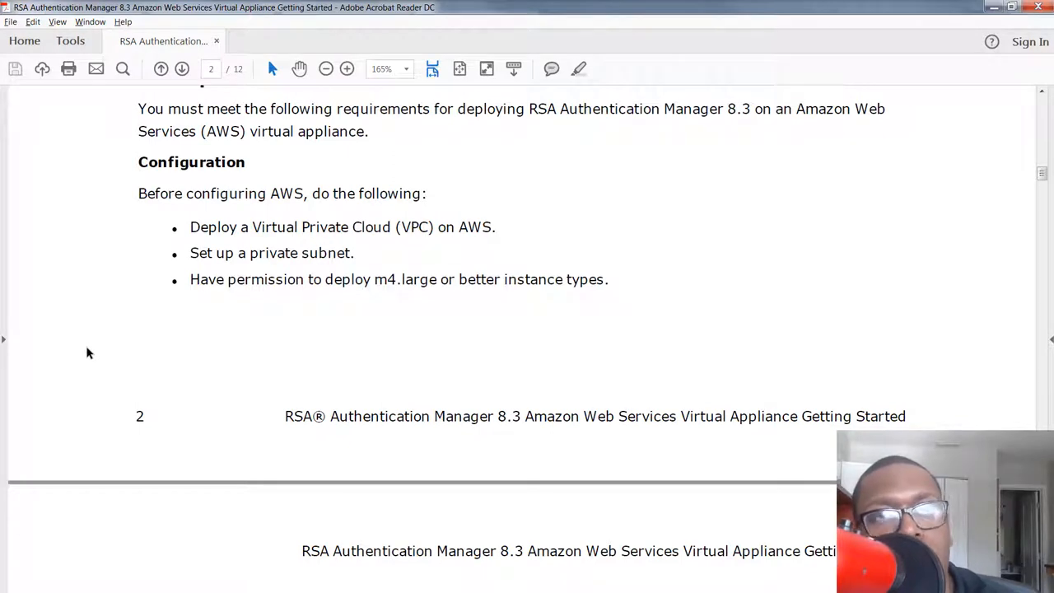
mouse_move(48, 333)
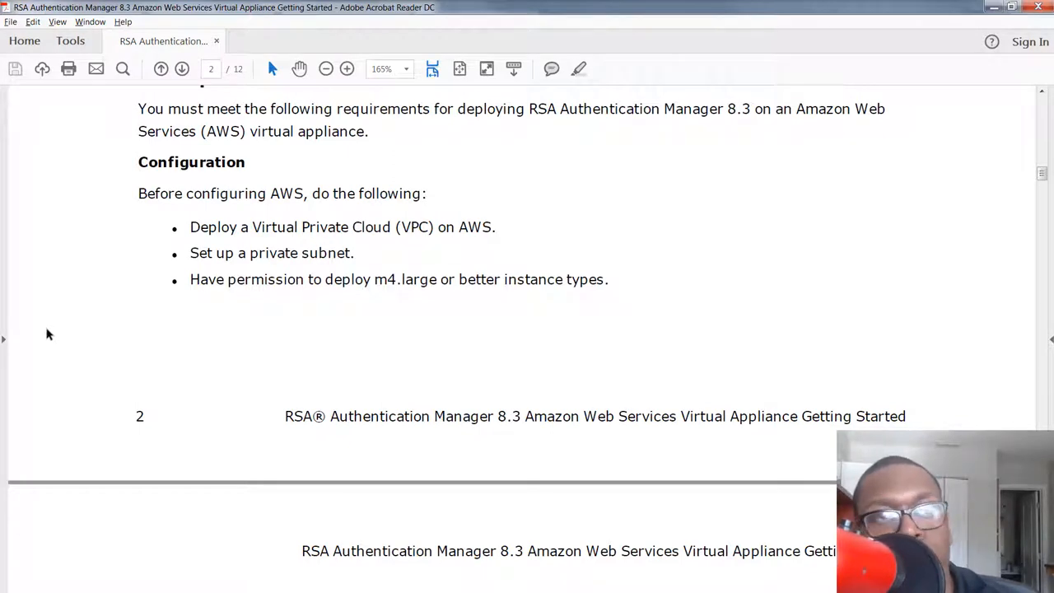
scroll(down, 3)
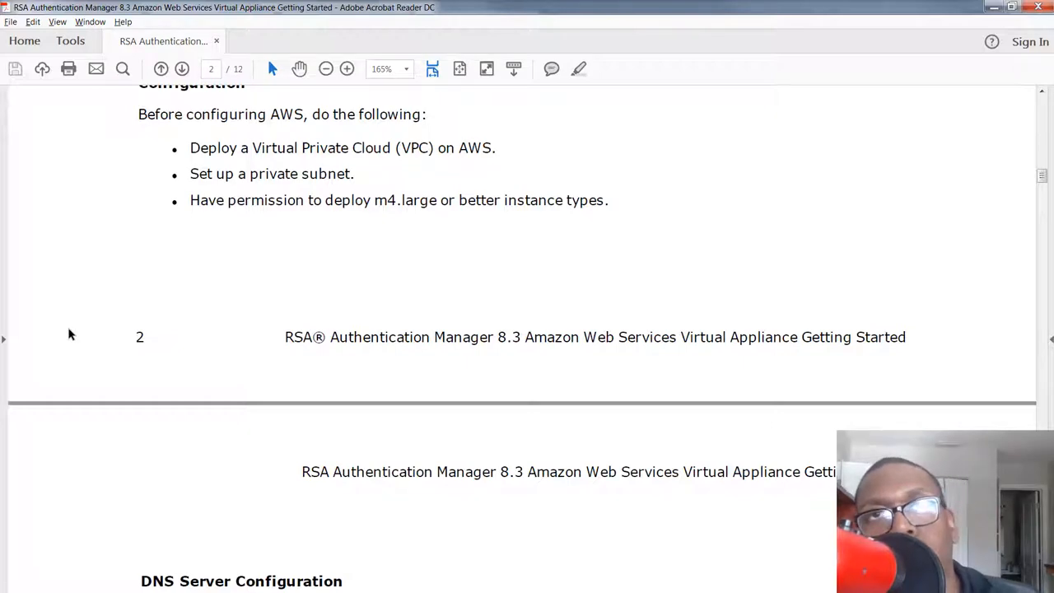
Read pages 3–4: DNS setup, security group ports table and Step 3's Before you begin table.
scroll(down, 3)
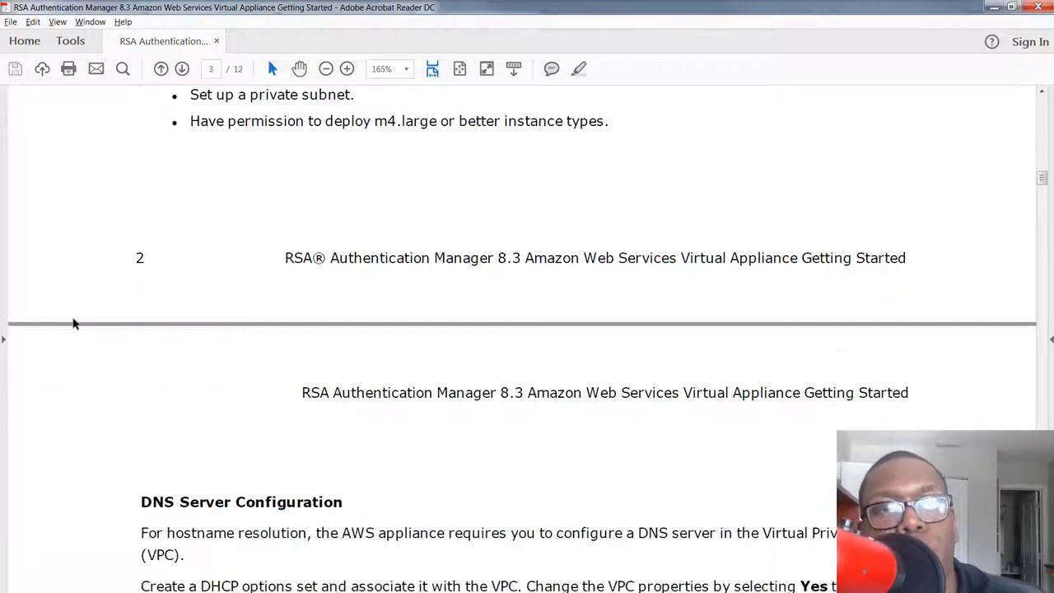
scroll(down, 3)
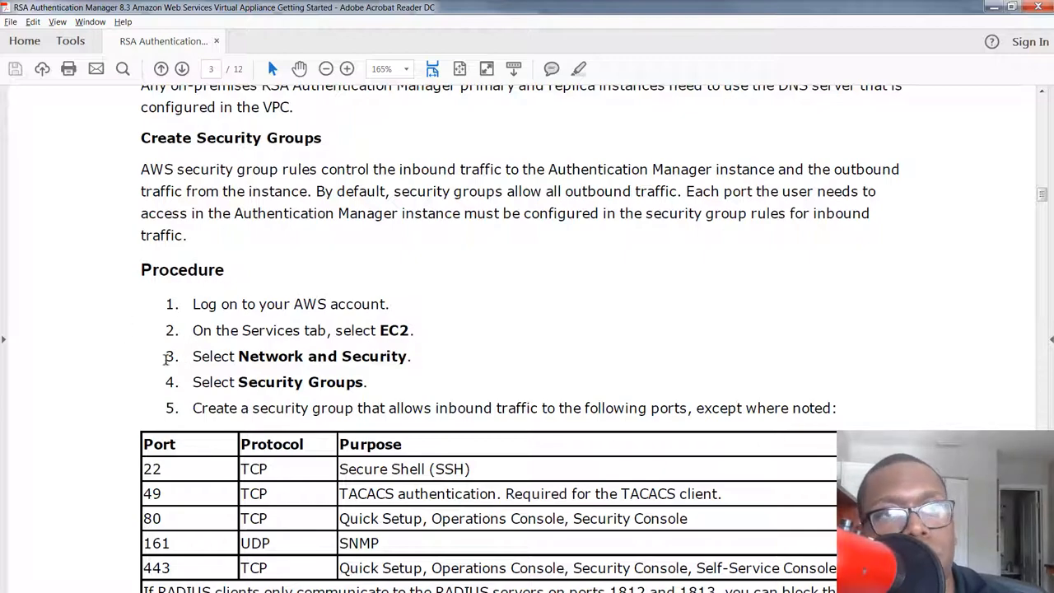
scroll(down, 3)
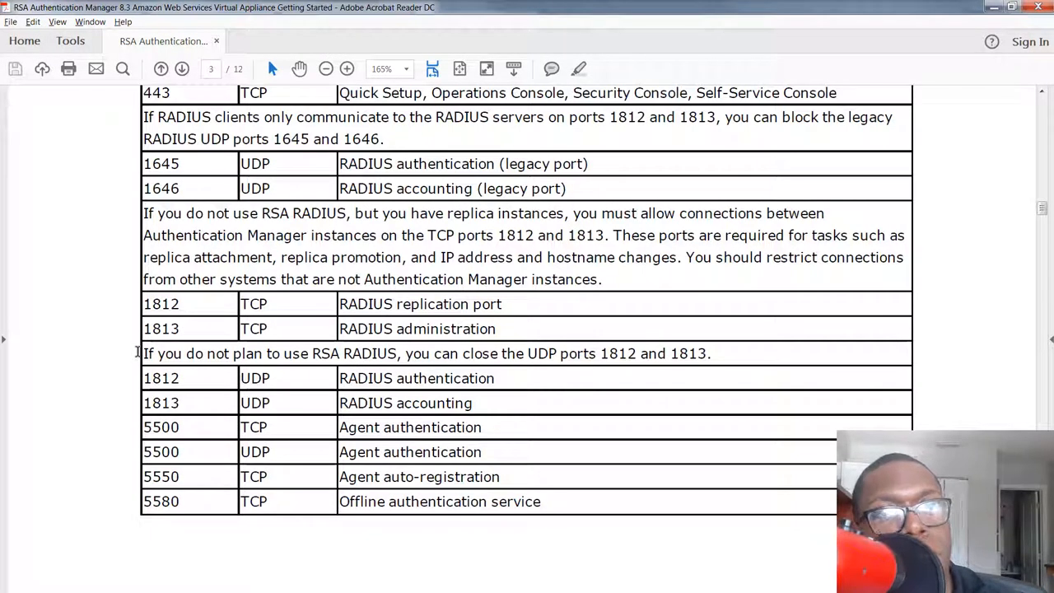
scroll(down, 3)
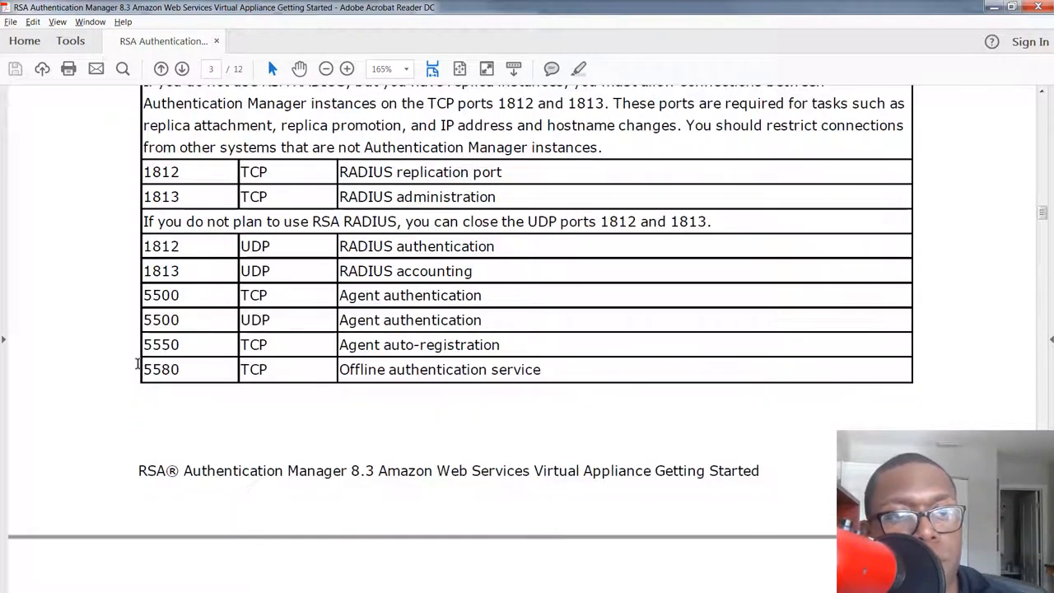
scroll(down, 3)
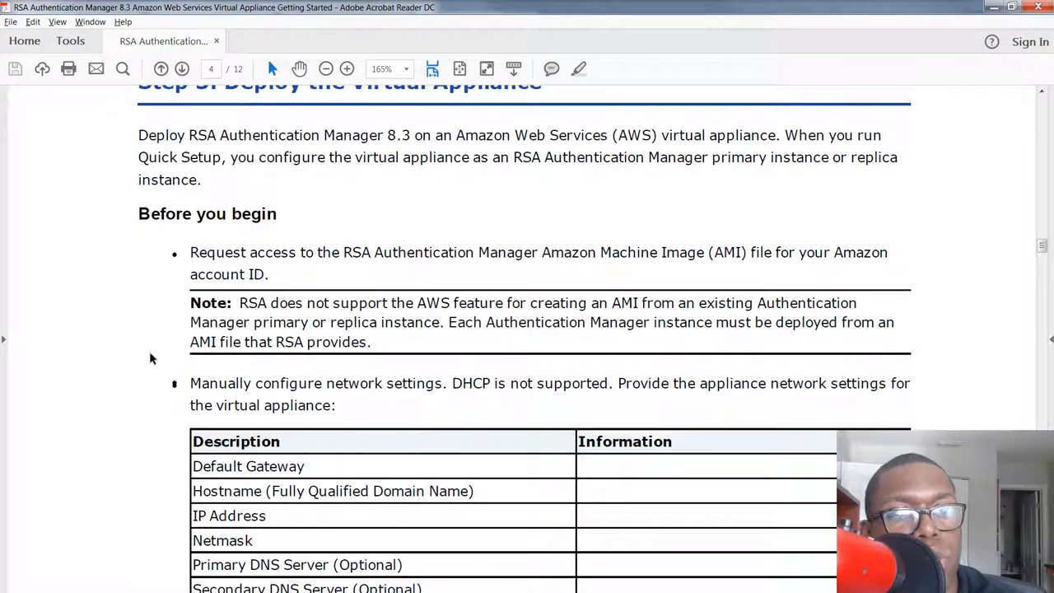
scroll(up, 3)
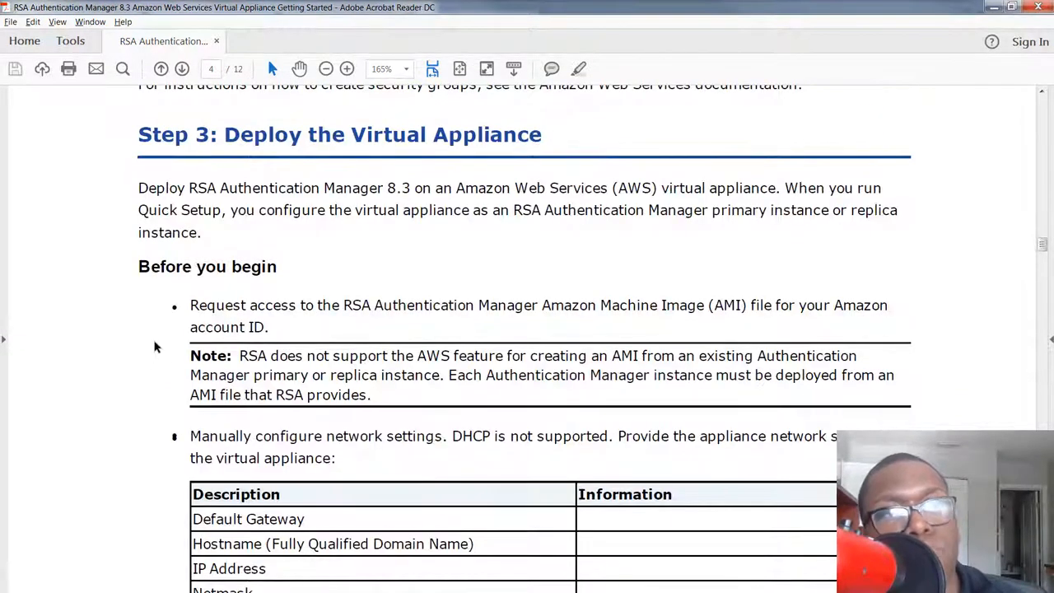
scroll(down, 3)
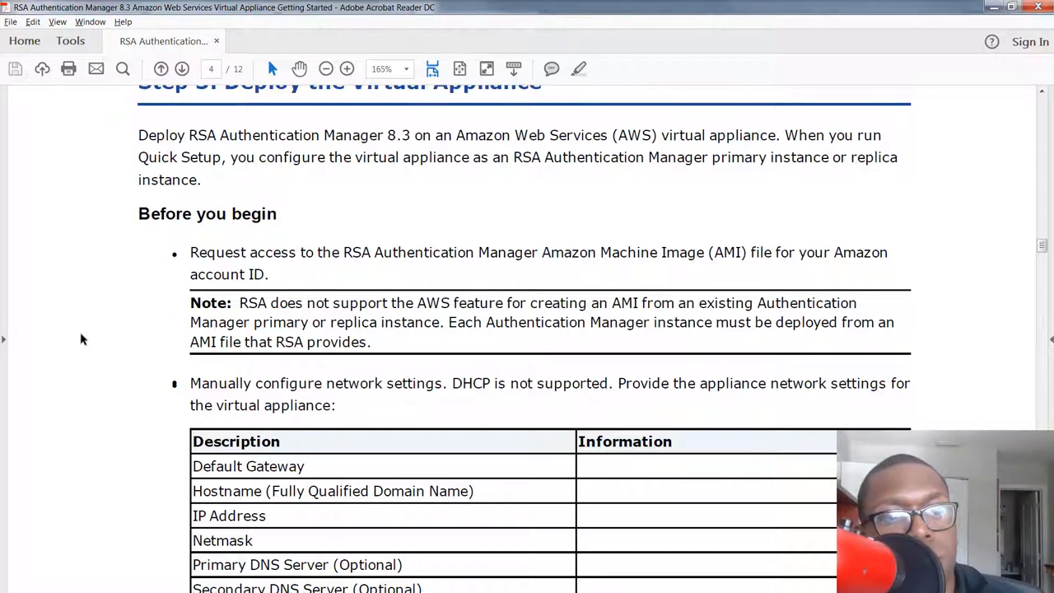
scroll(down, 3)
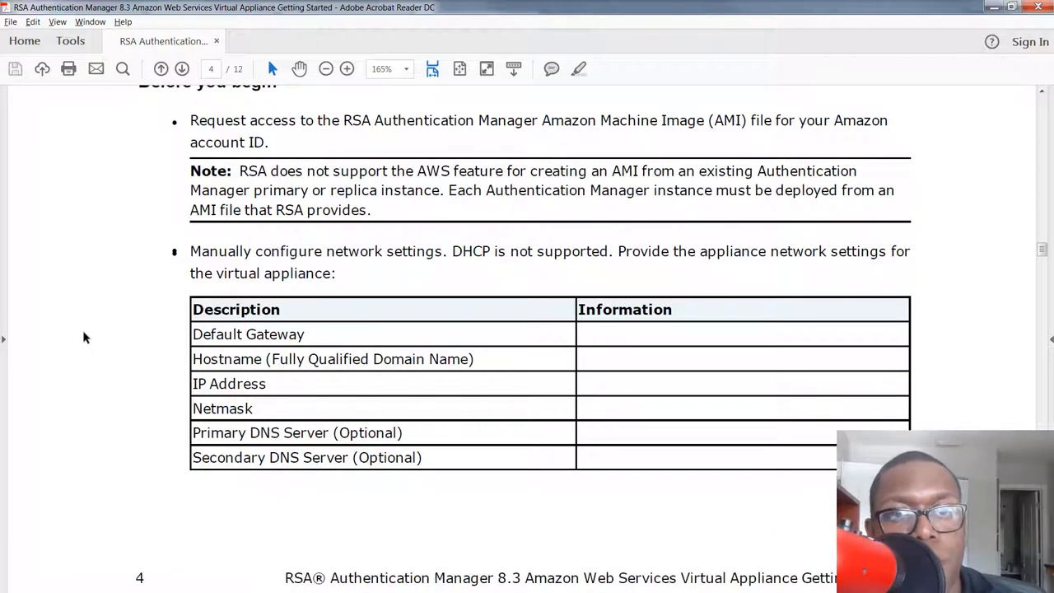
mouse_move(74, 351)
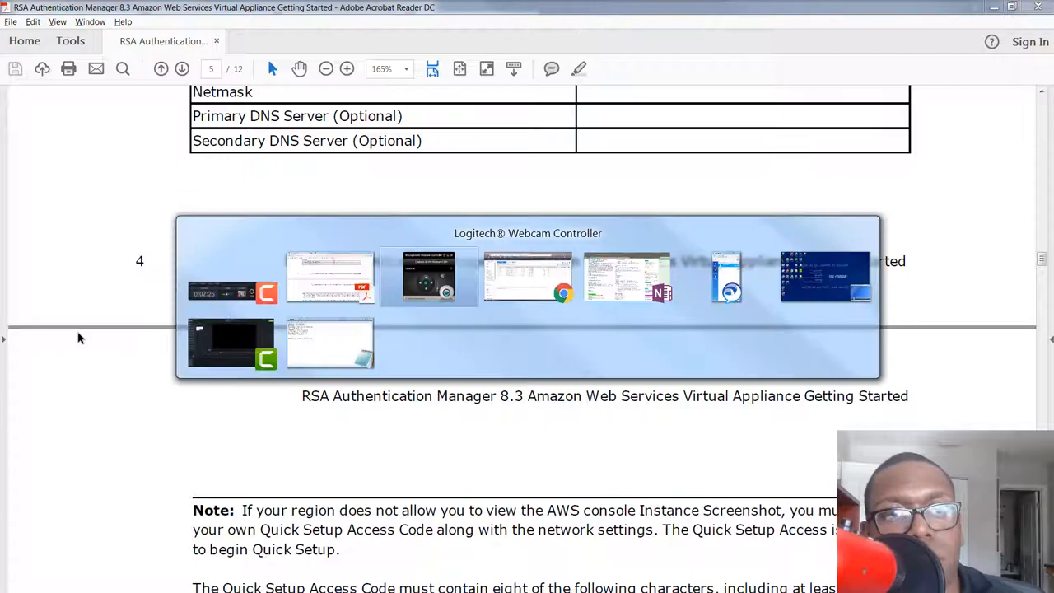
Start the stopped AD1 instance via Instance State > Start, then begin launching a new instance.
click(527, 276)
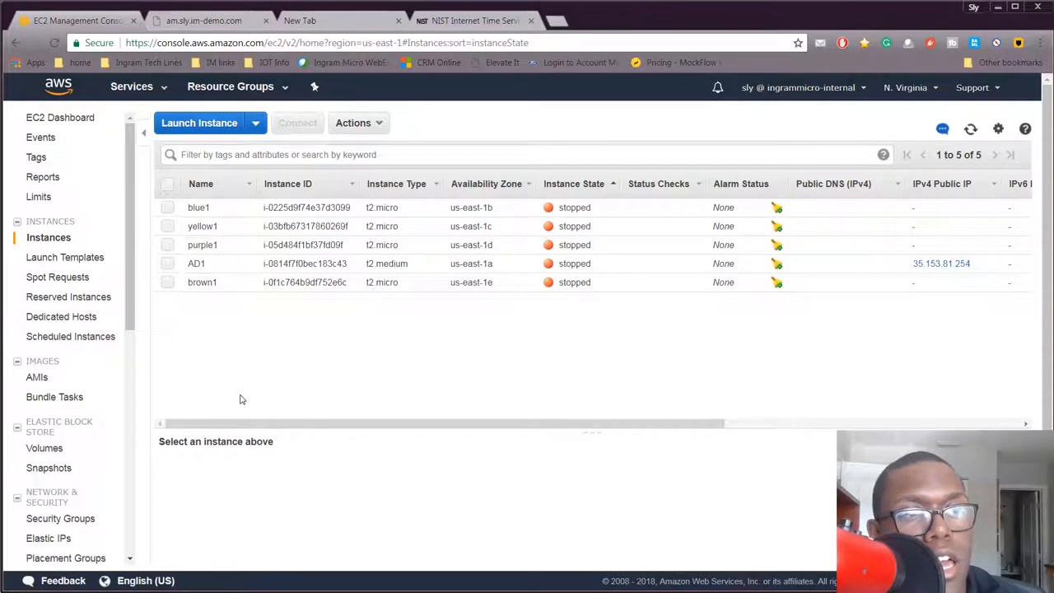
click(195, 263)
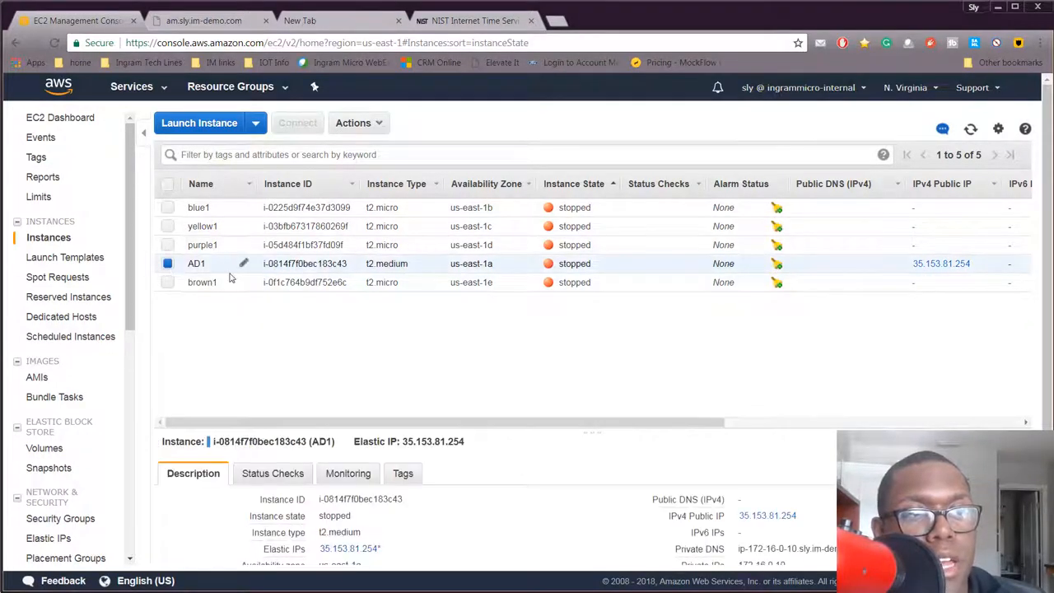
right_click(196, 263)
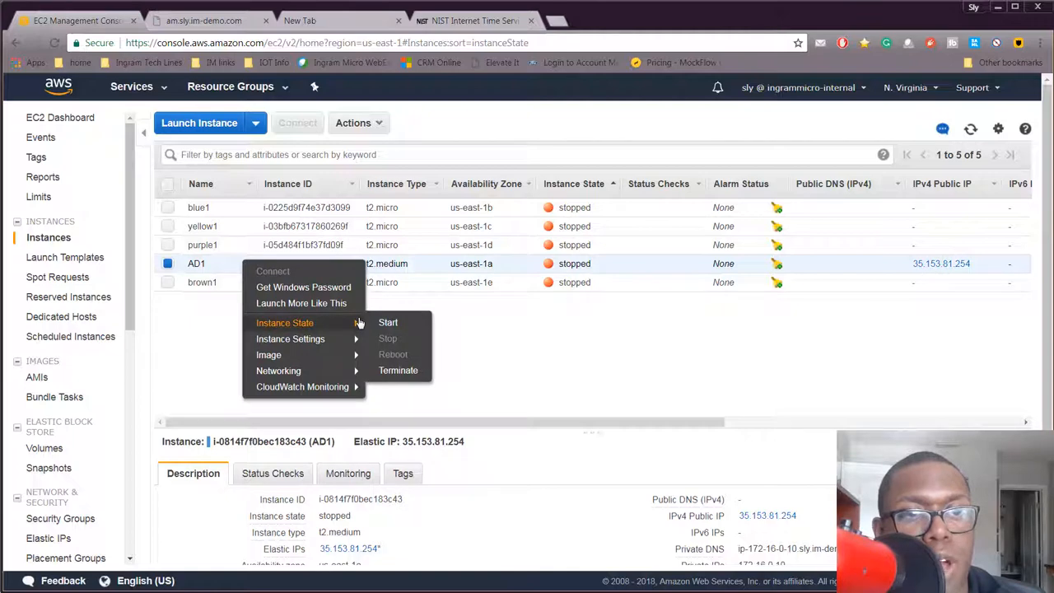
click(388, 322)
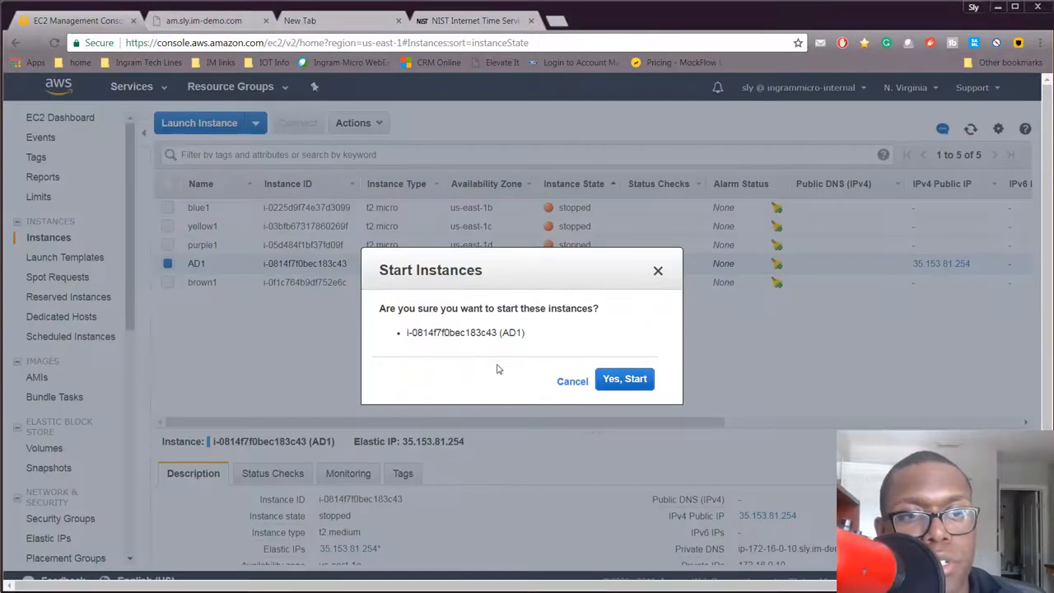
click(624, 379)
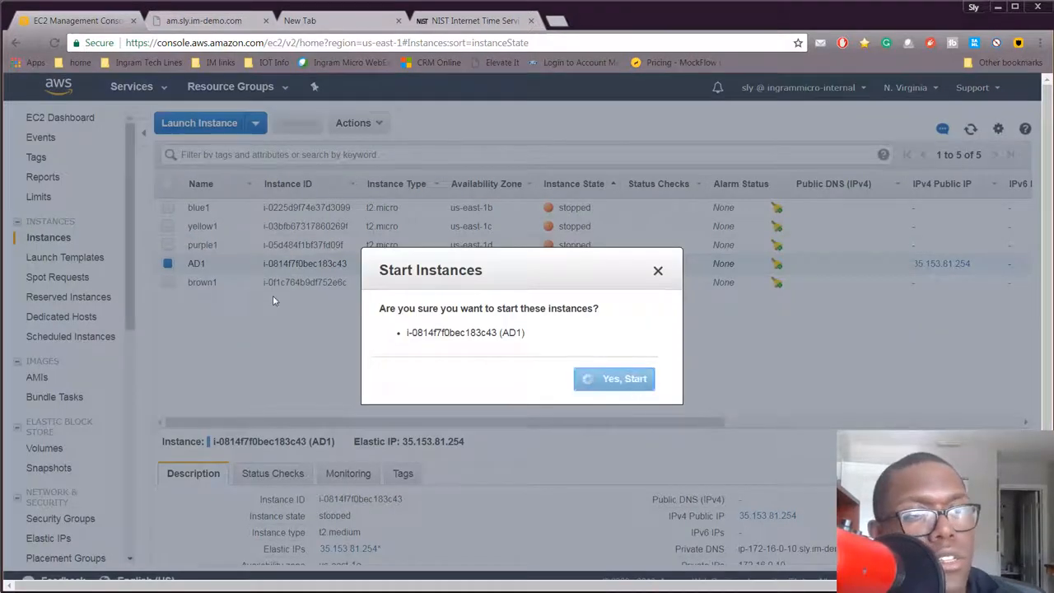
click(614, 378)
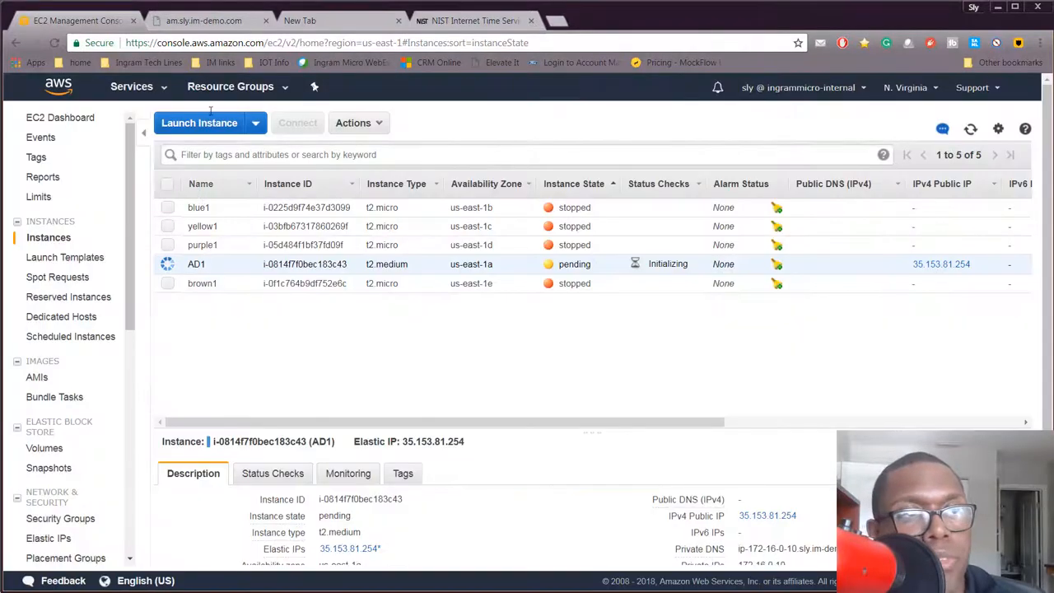
click(199, 123)
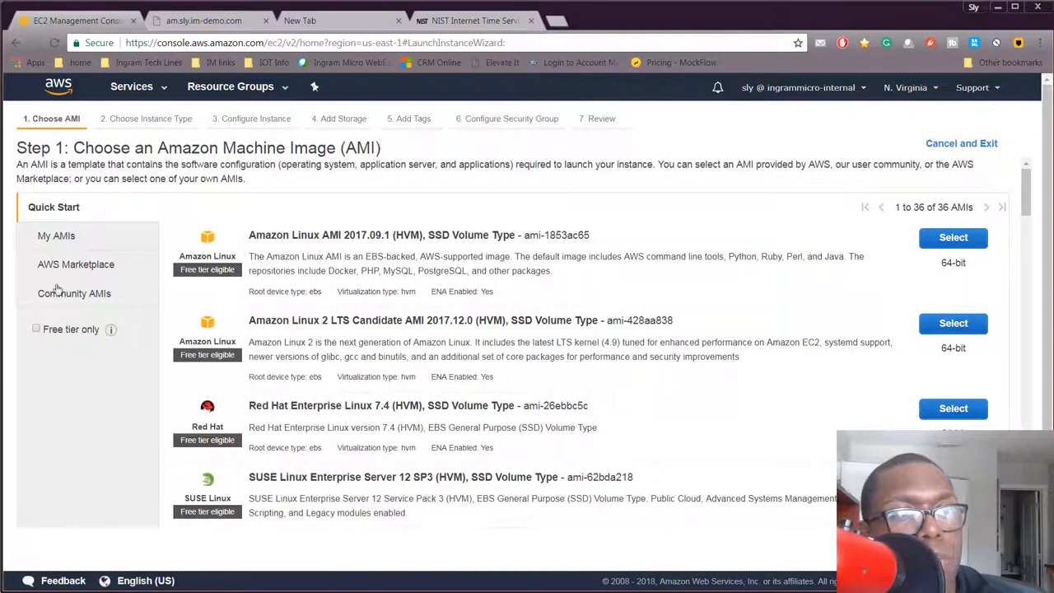
Keep the t2.micro instance type and continue to Configure Instance Details.
click(56, 235)
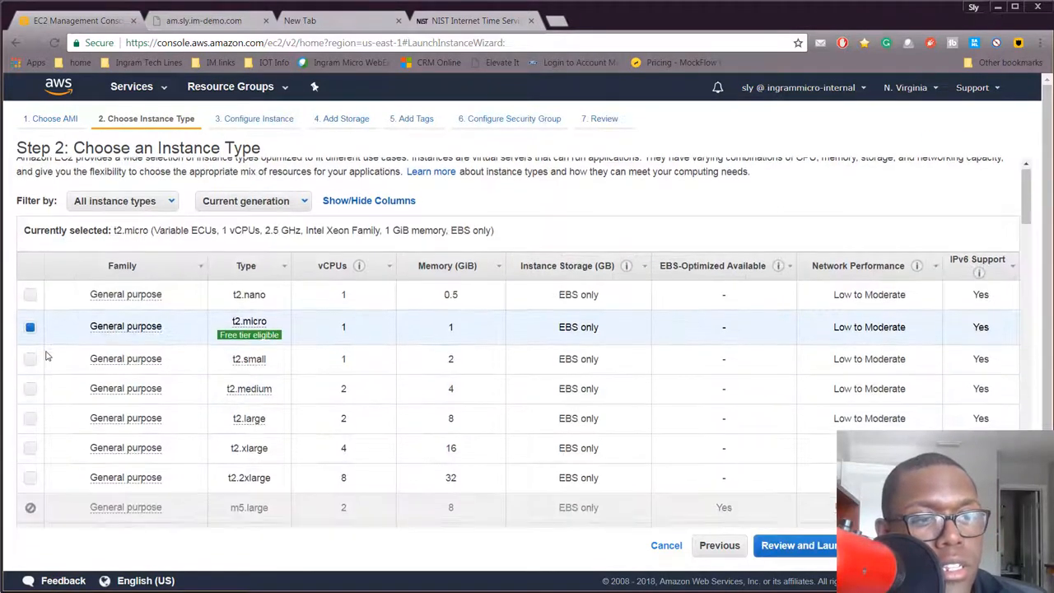
scroll(down, 3)
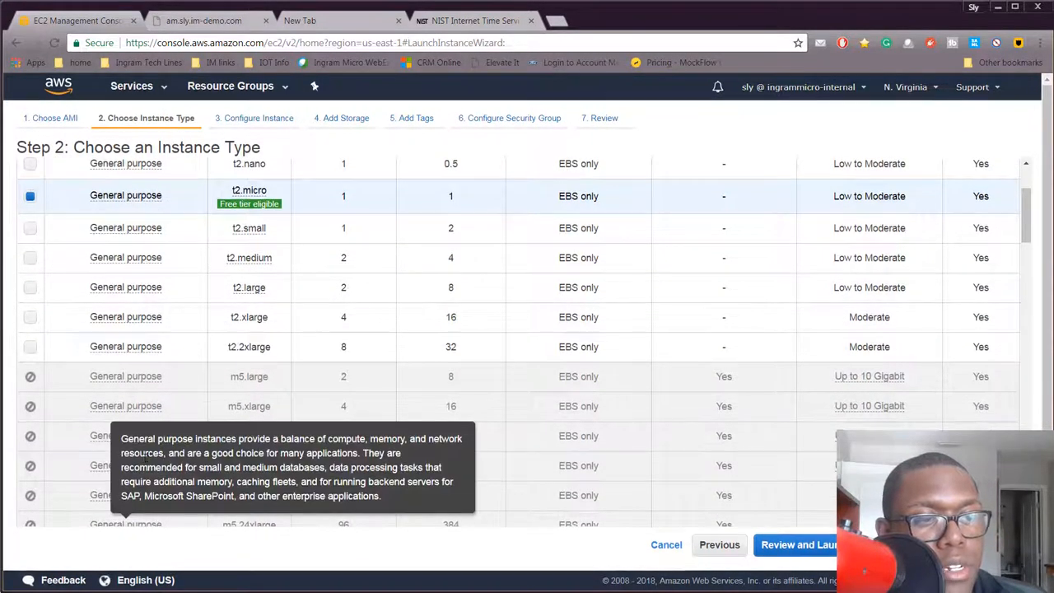
click(797, 544)
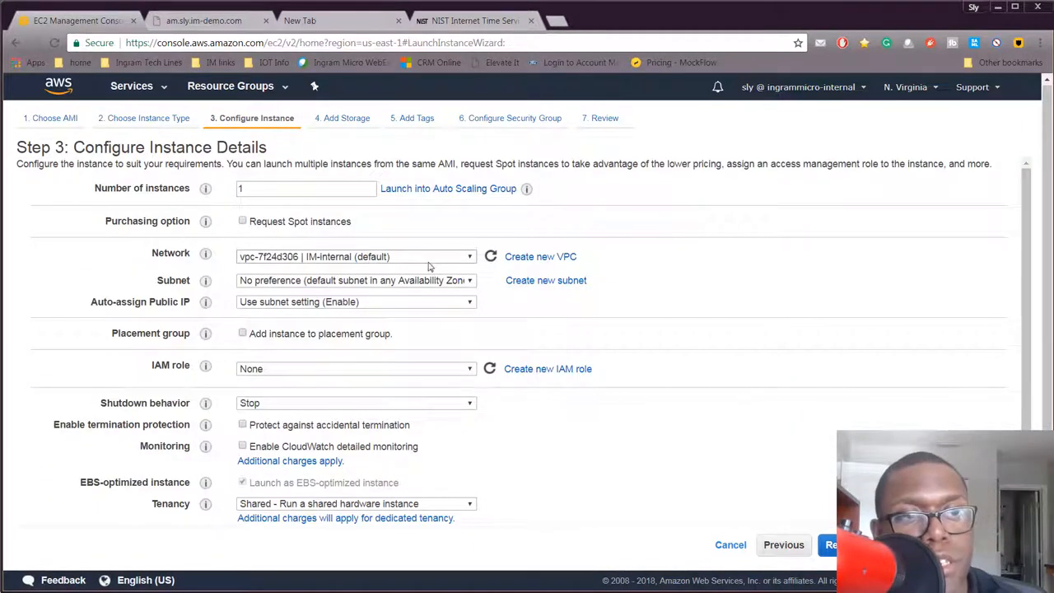
Set network vpc-56d9162f | RSA, subnet us-east-1a, auto-assign public IP enabled, and begin the primary IP.
click(355, 256)
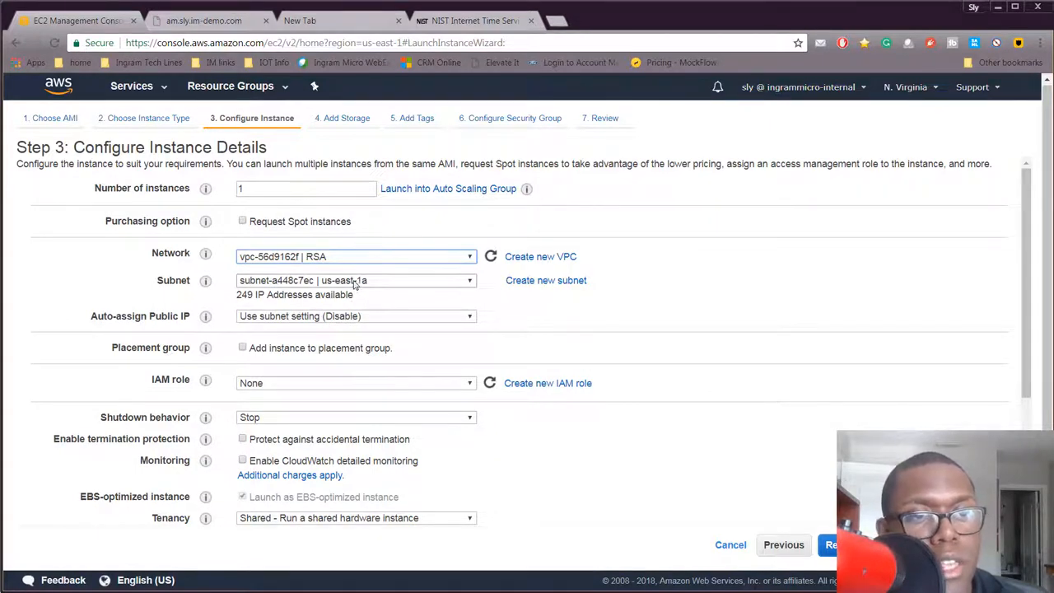
click(355, 315)
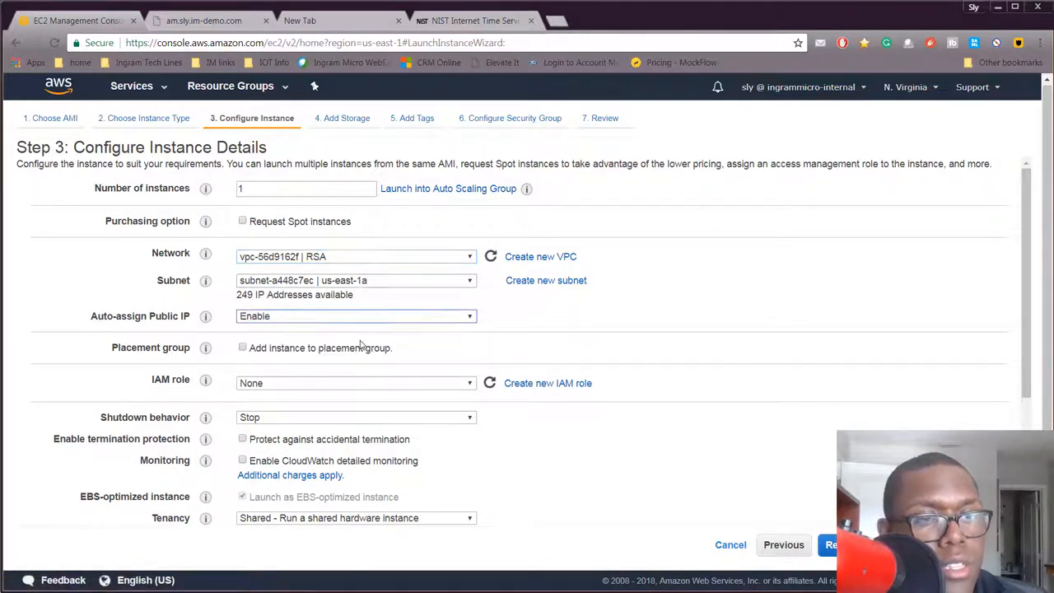
mouse_move(817, 374)
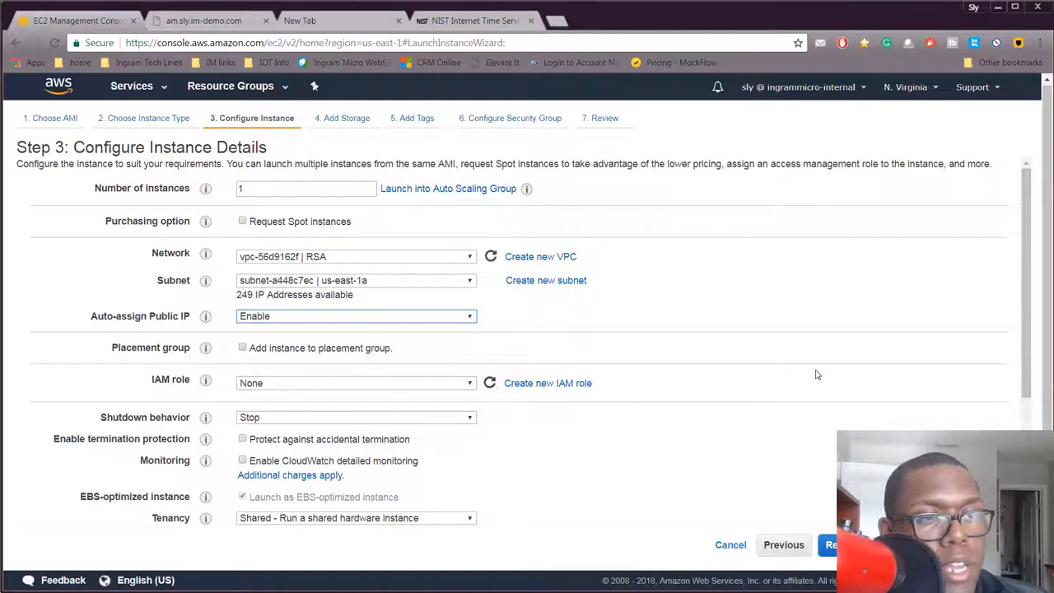
scroll(down, 3)
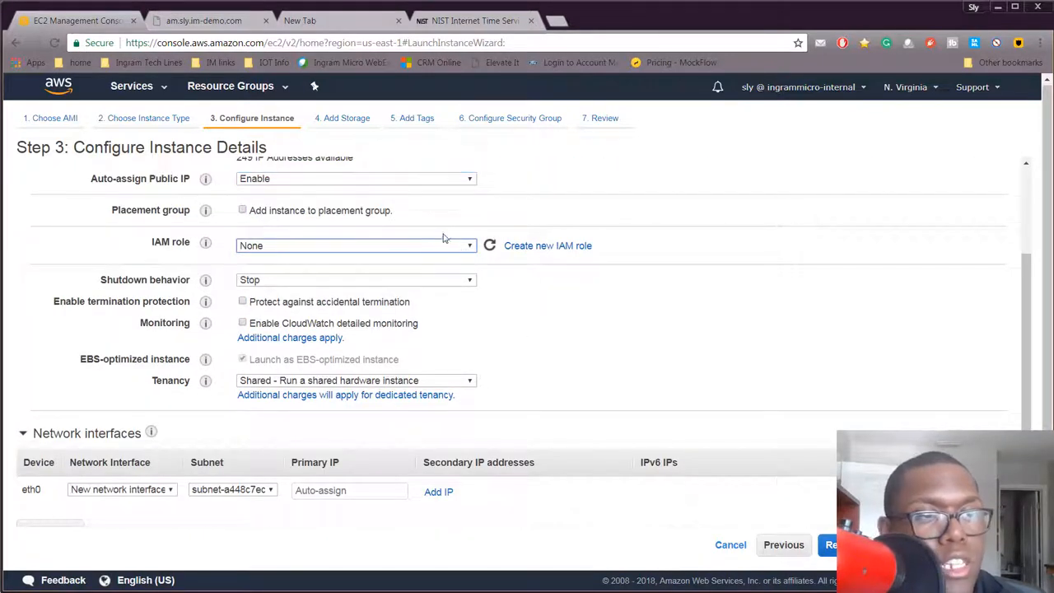
mouse_move(437, 214)
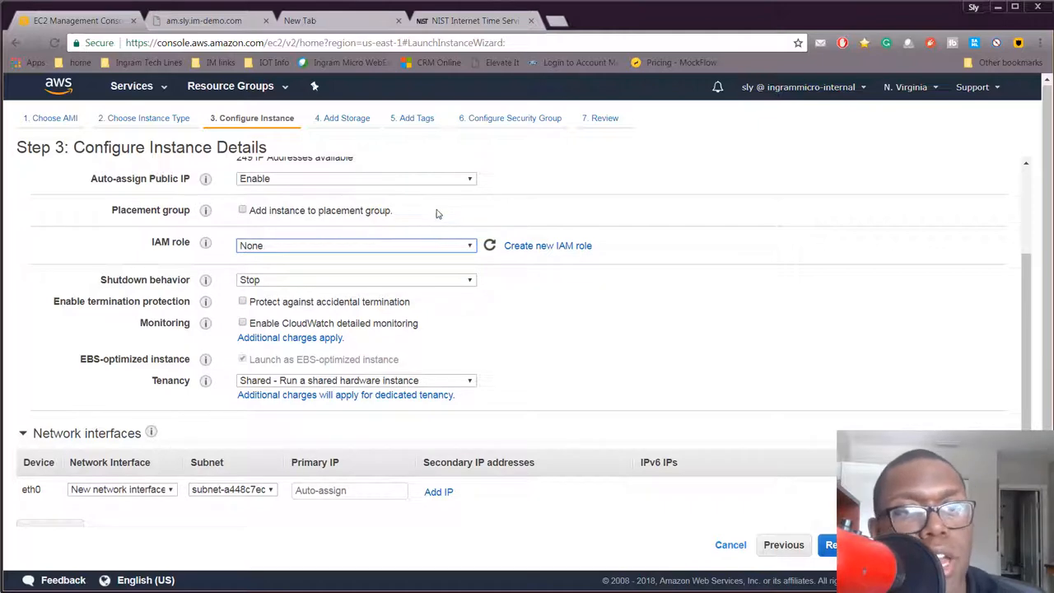
mouse_move(498, 307)
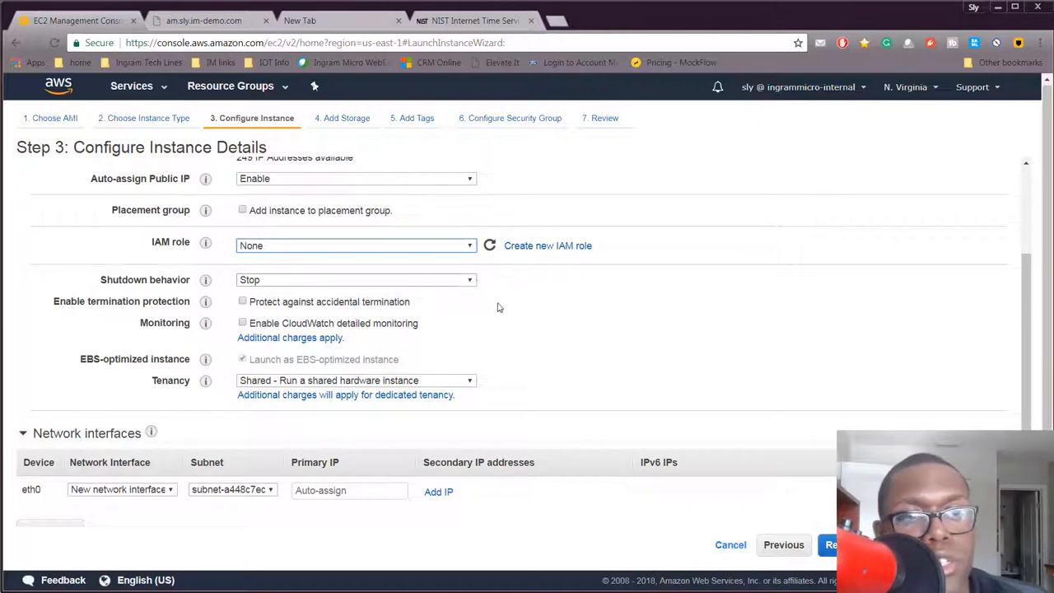
scroll(down, 3)
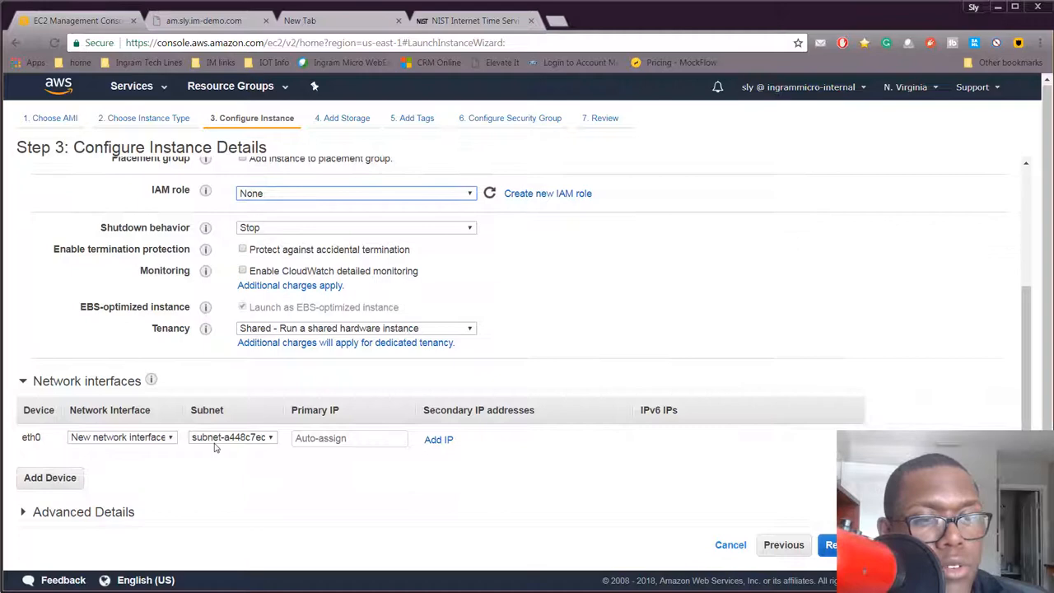
click(349, 437)
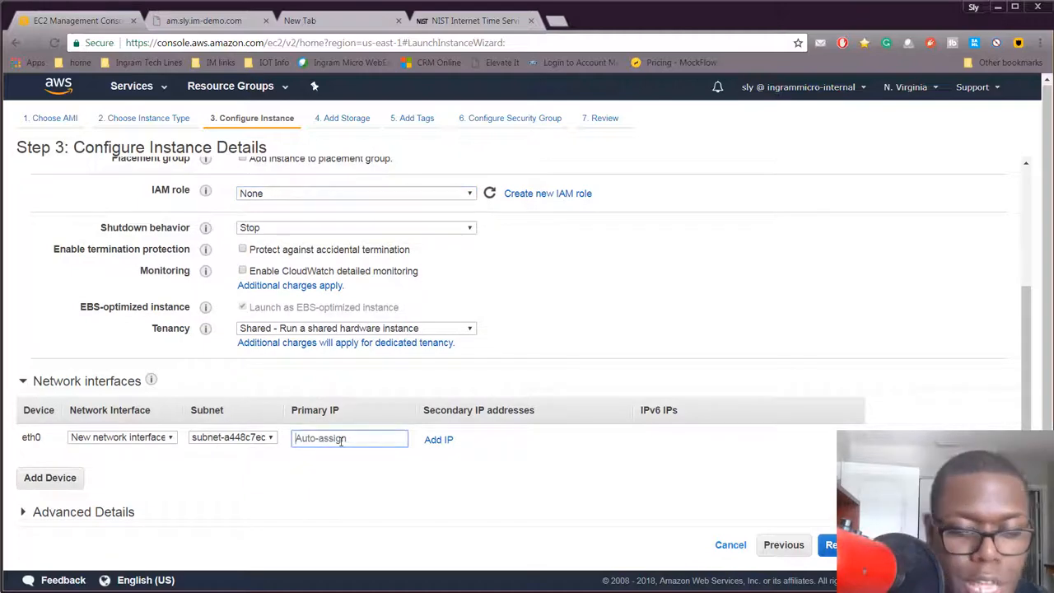
text(17)
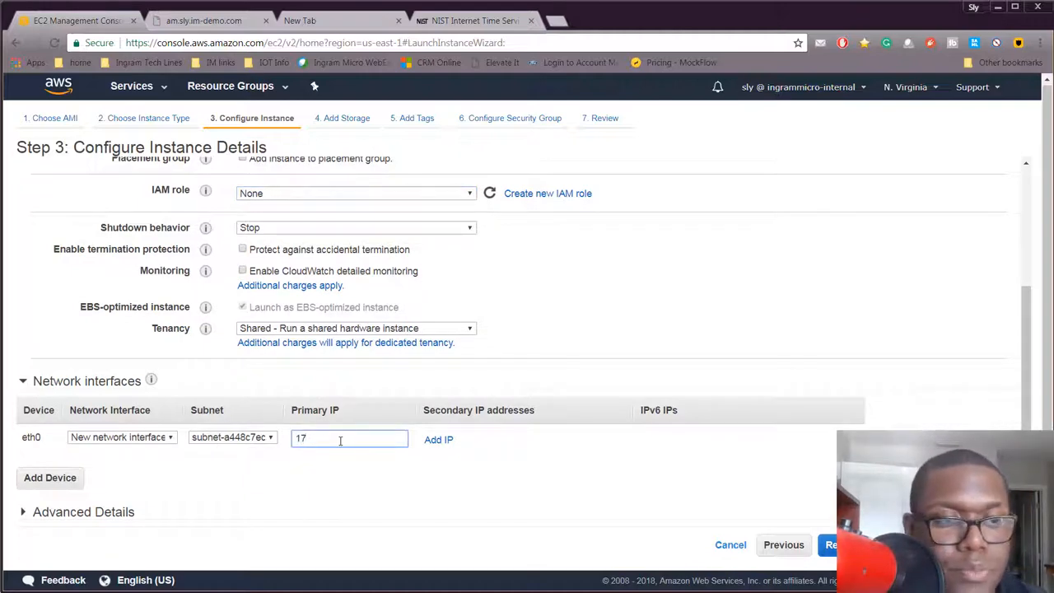
text(2)
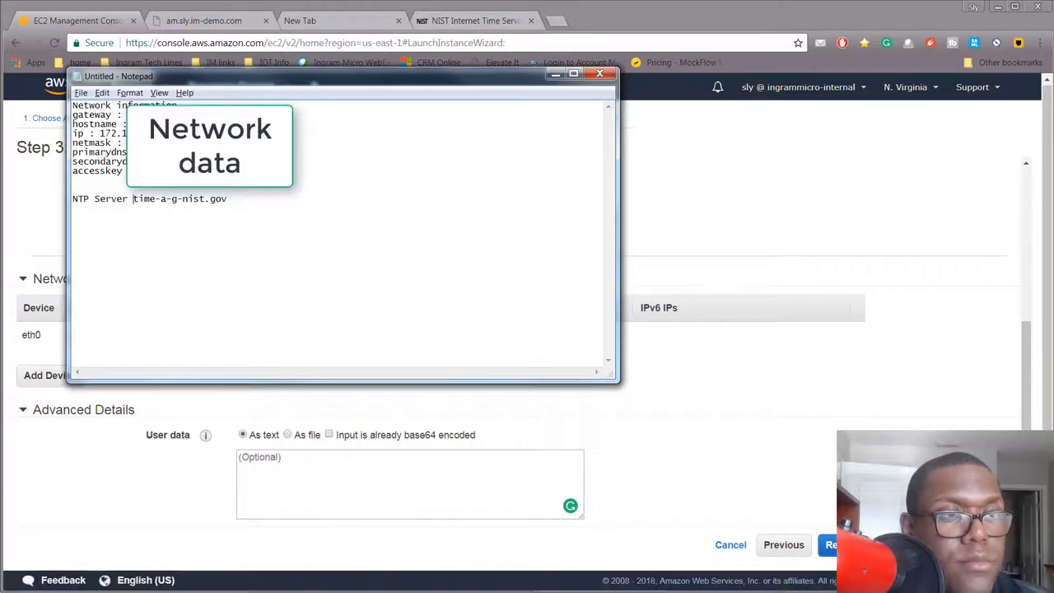
Set primary IP 172.16.0.20, paste the Notepad network data as user data, and continue to storage.
right_click(124, 140)
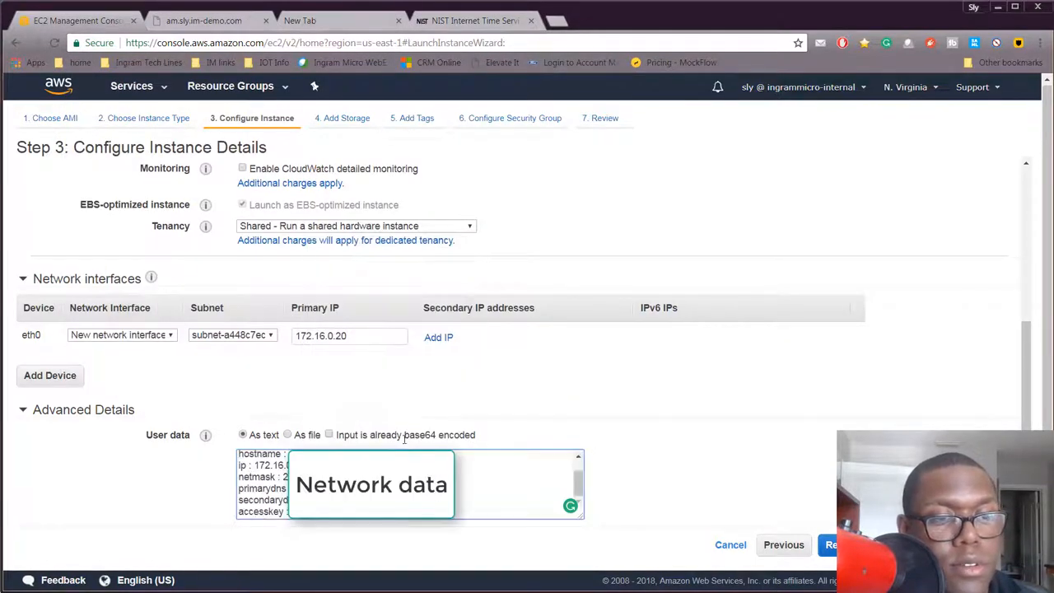
scroll(up, 3)
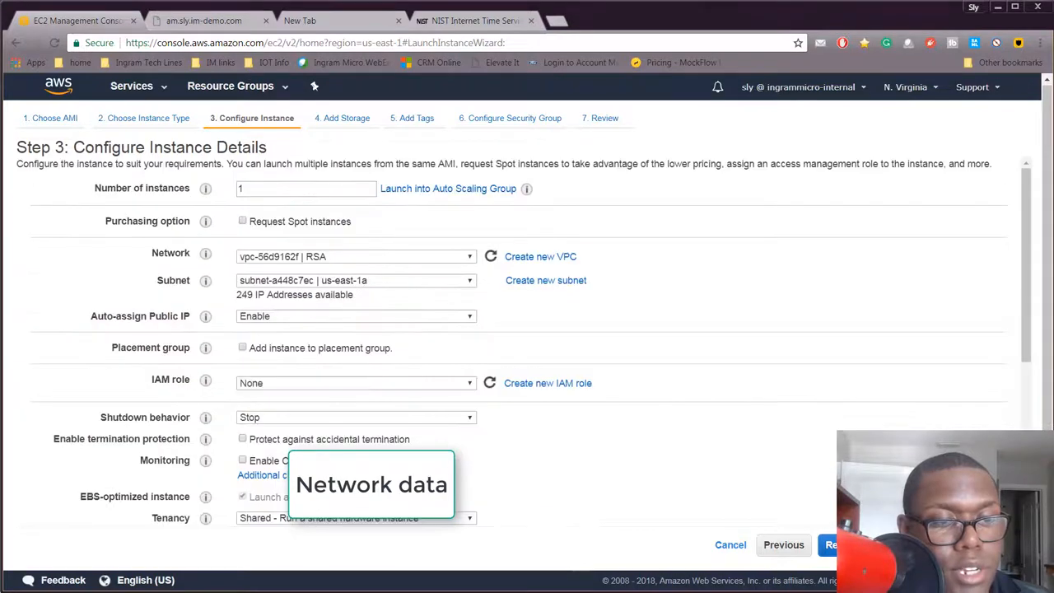
scroll(down, 3)
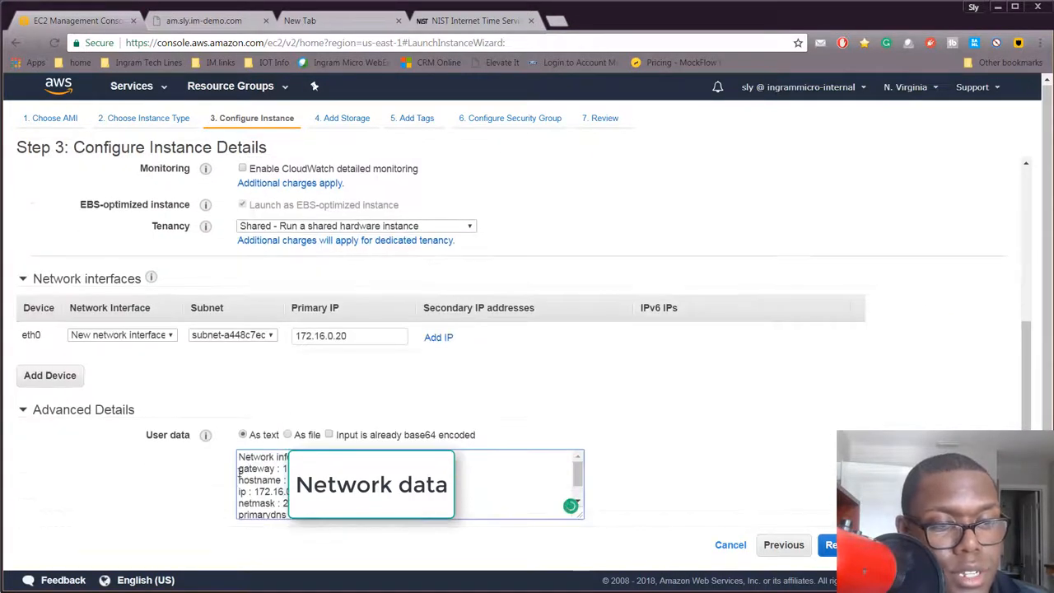
scroll(down, 3)
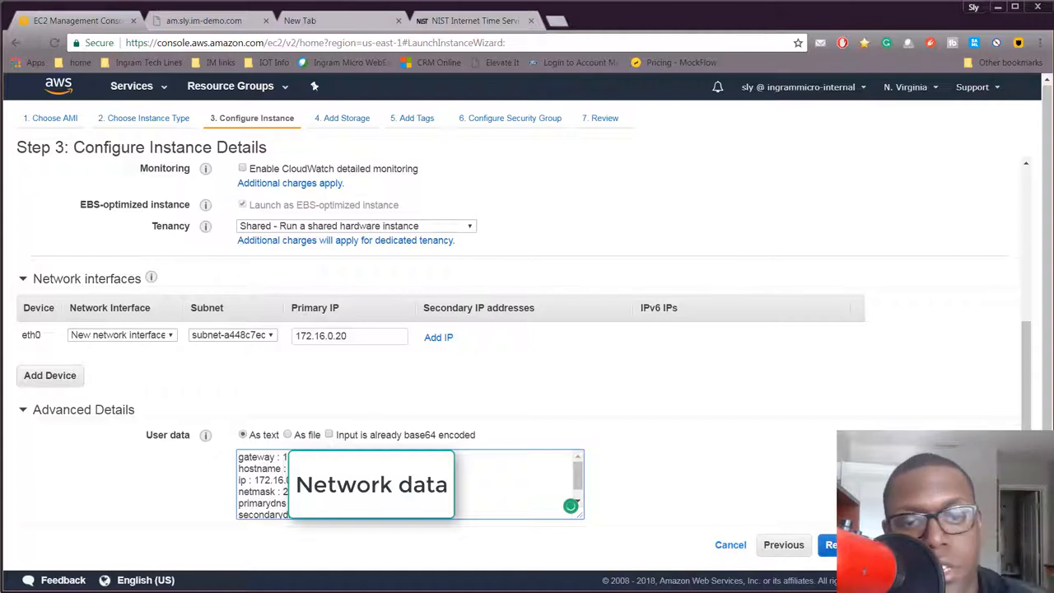
double_click(259, 488)
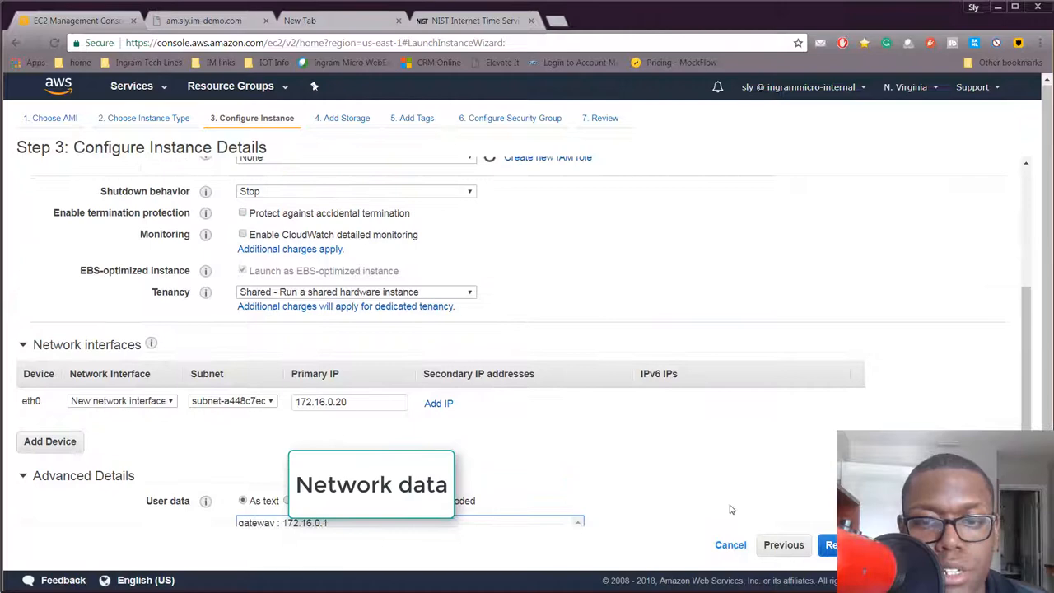
click(833, 545)
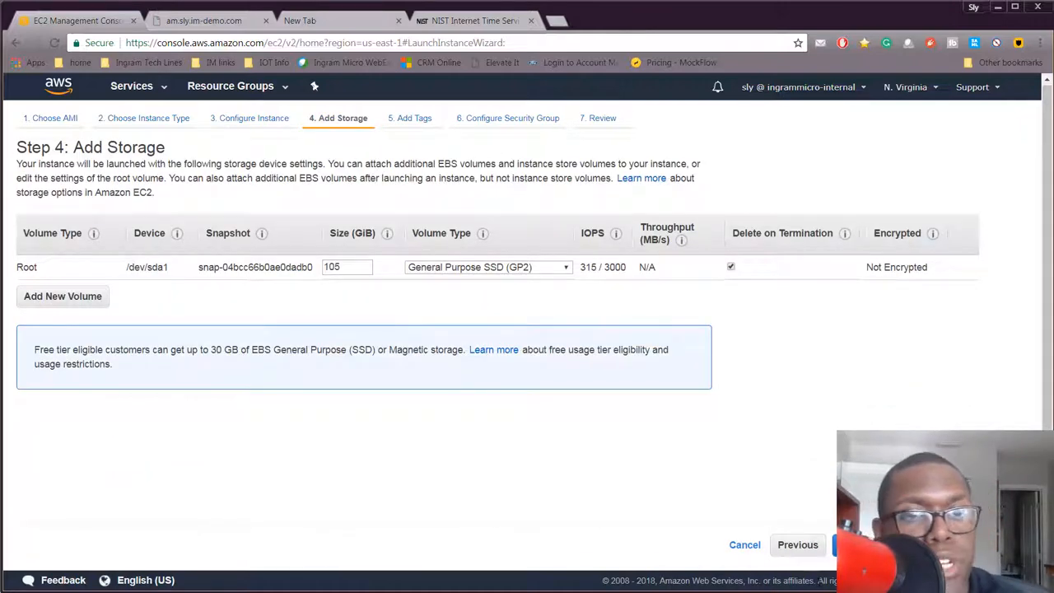
mouse_move(712, 547)
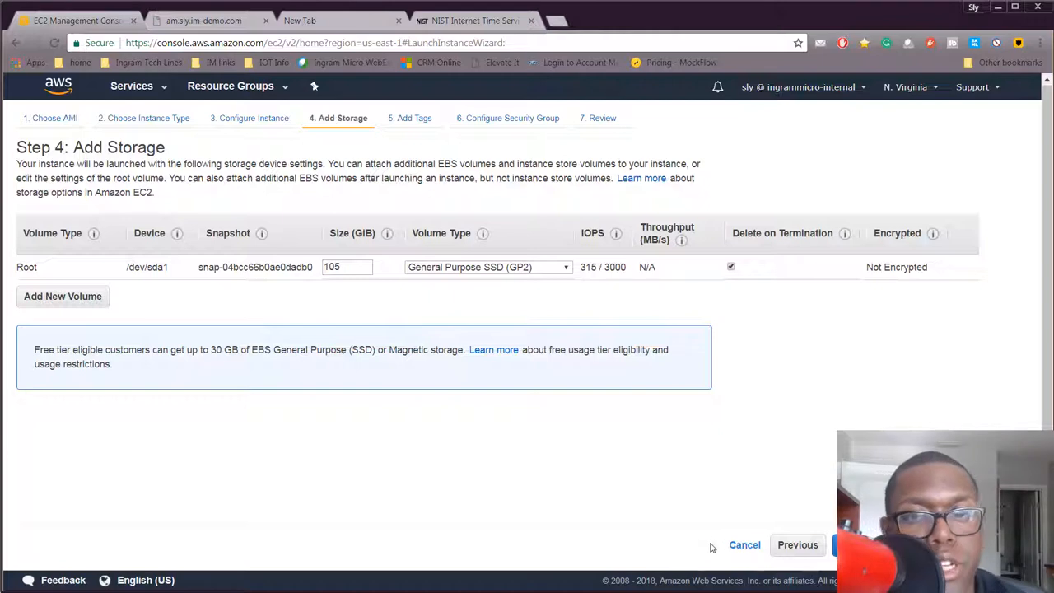
Add the tag Name = RSA AM 2.
click(856, 544)
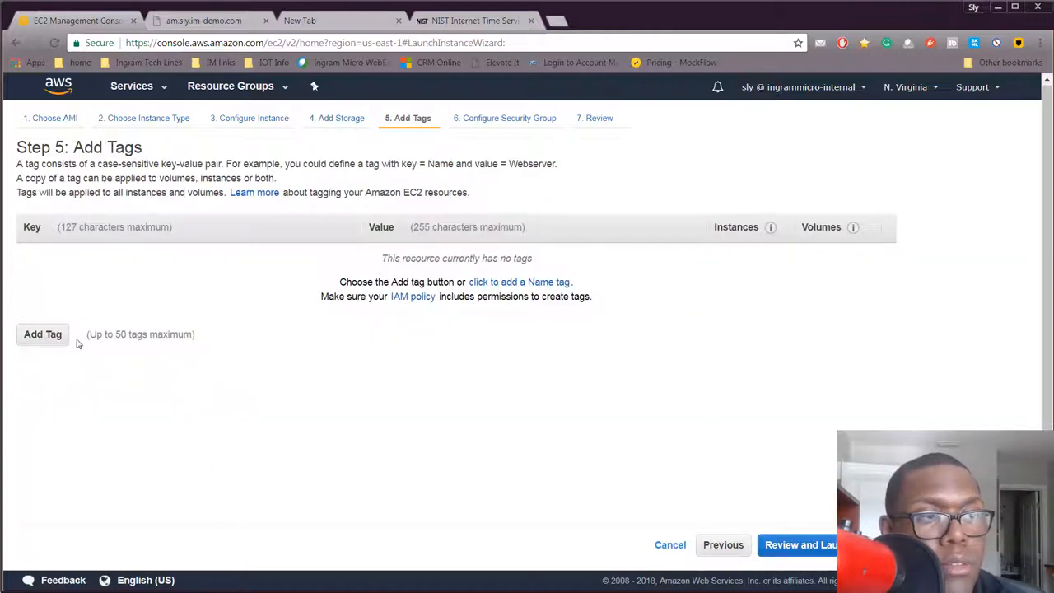
click(42, 333)
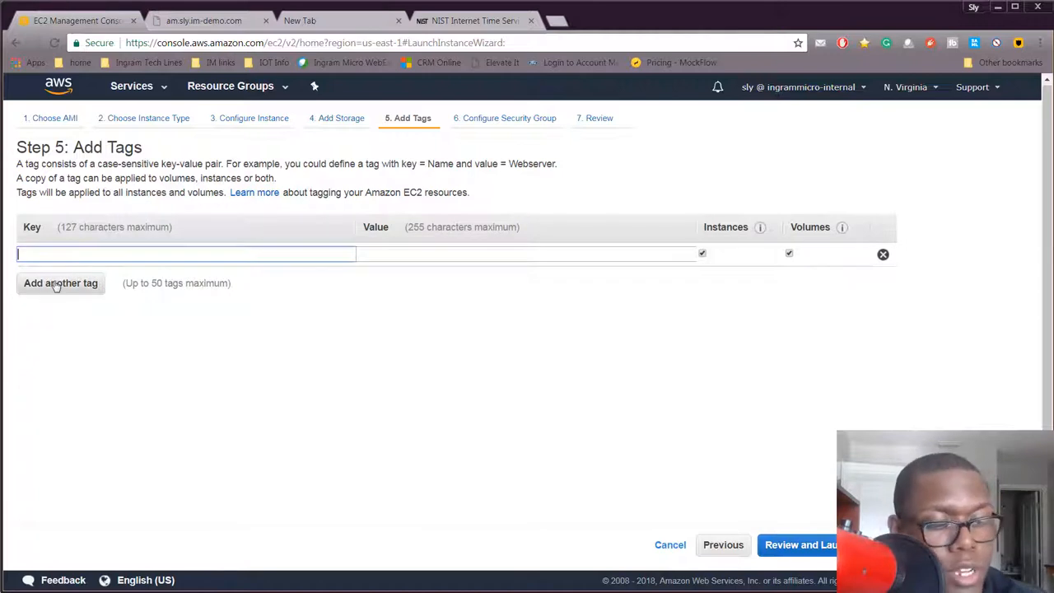
text(Name)
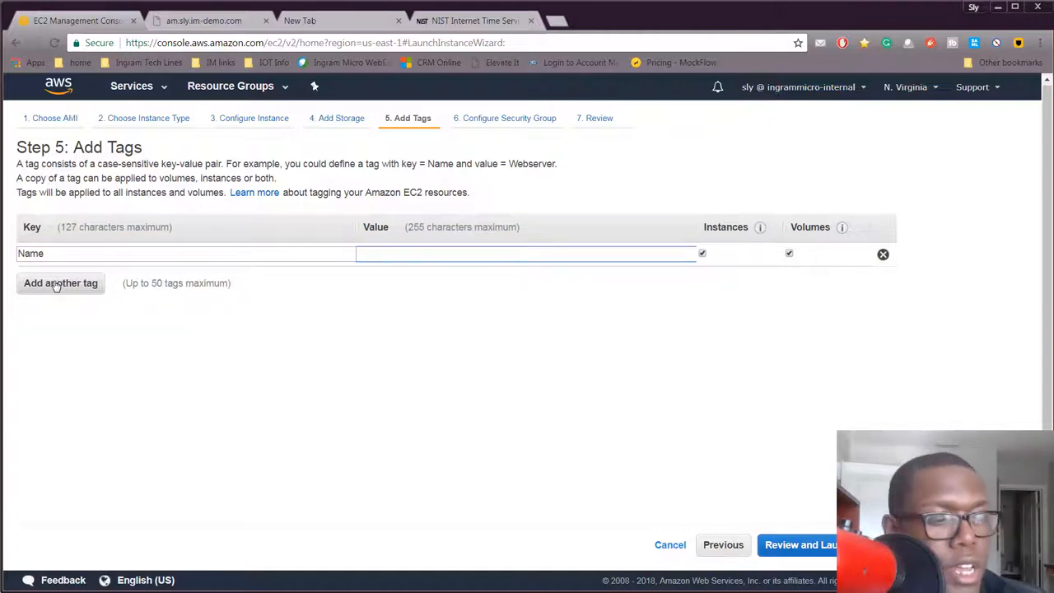
text(AM)
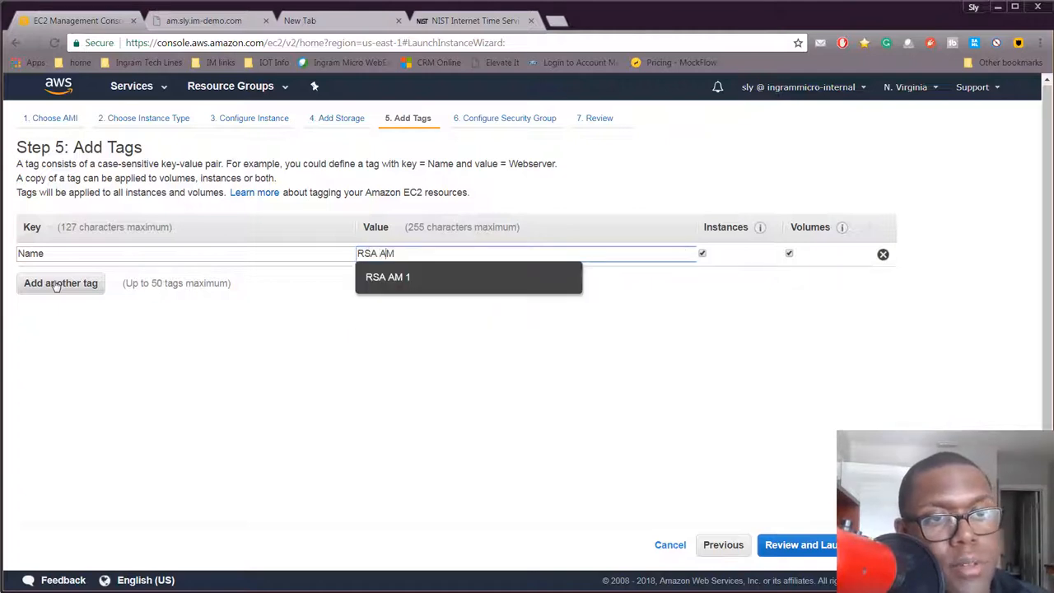
text(2)
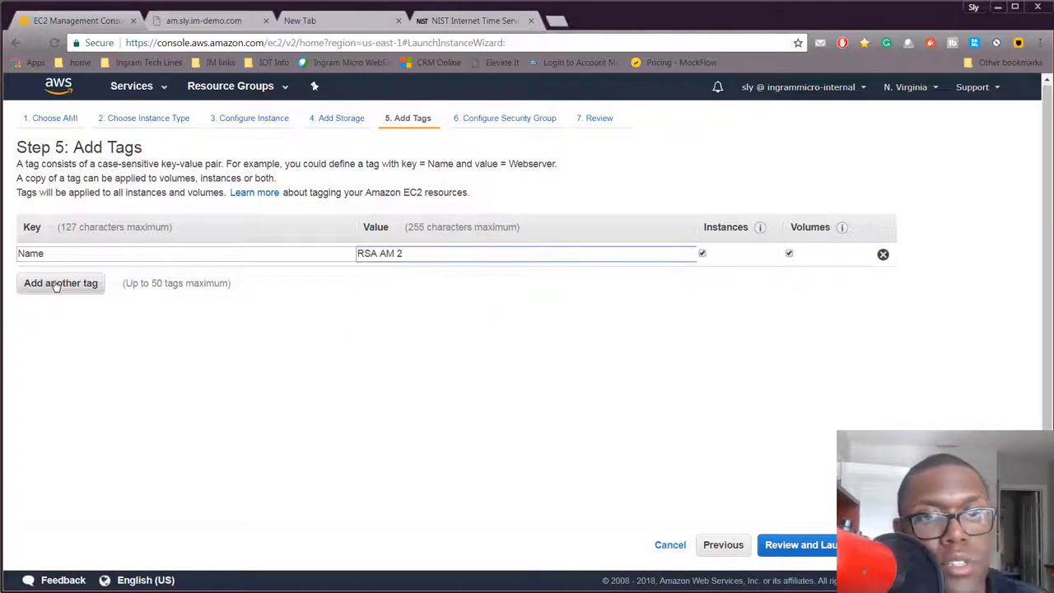
Add tags User = owner's name and Vendor = RSA.
click(60, 283)
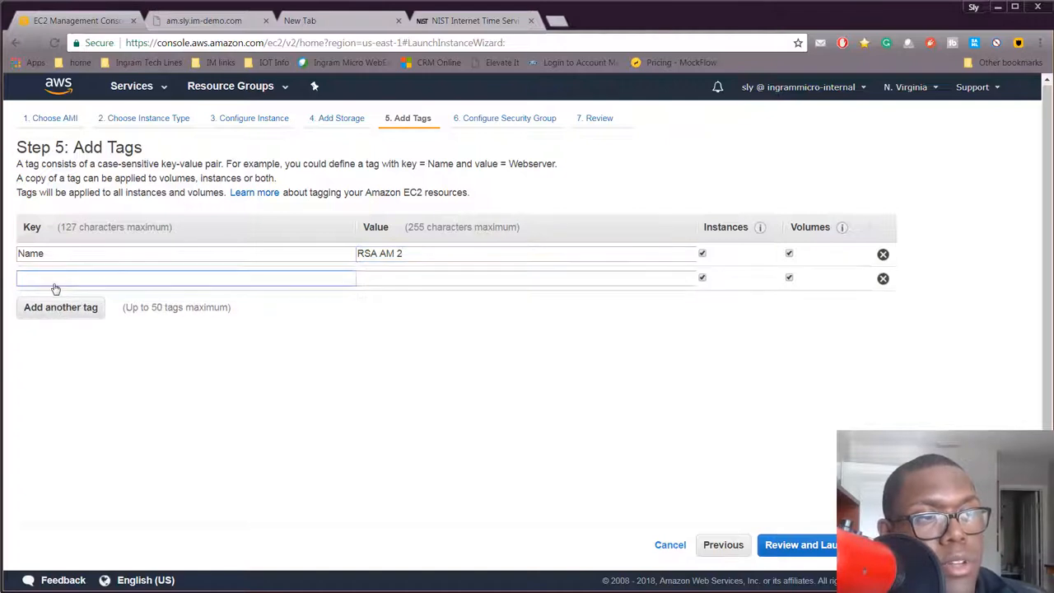
text(User)
click(526, 277)
text(Sl)
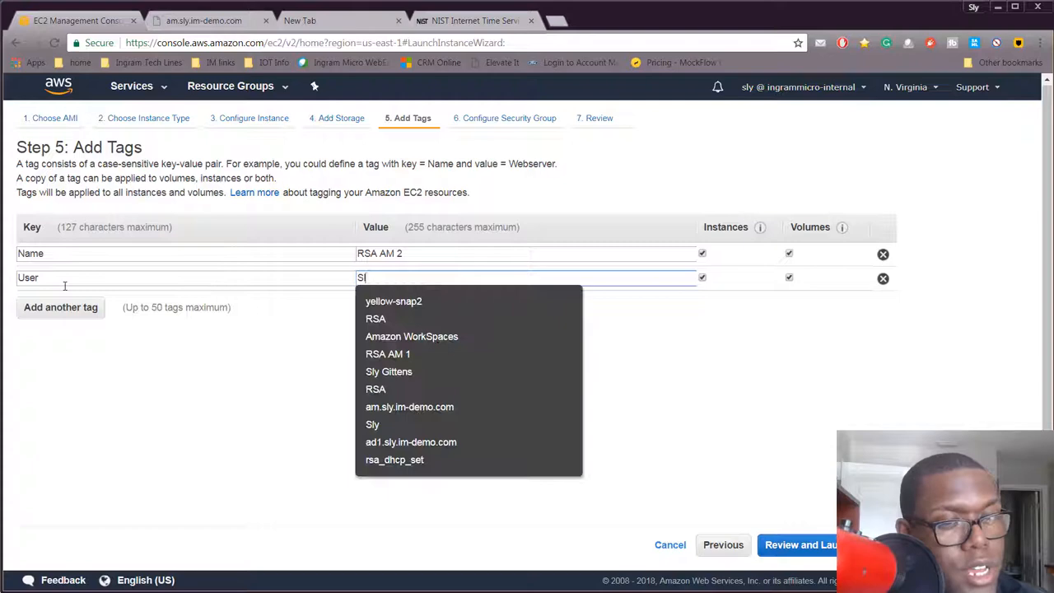
click(372, 424)
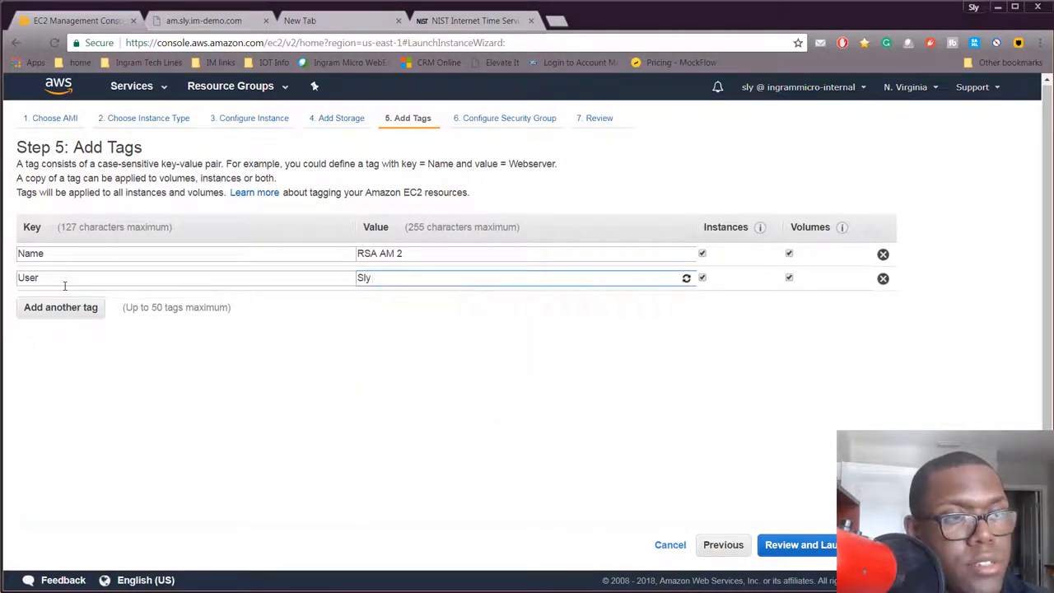
text(Gittens)
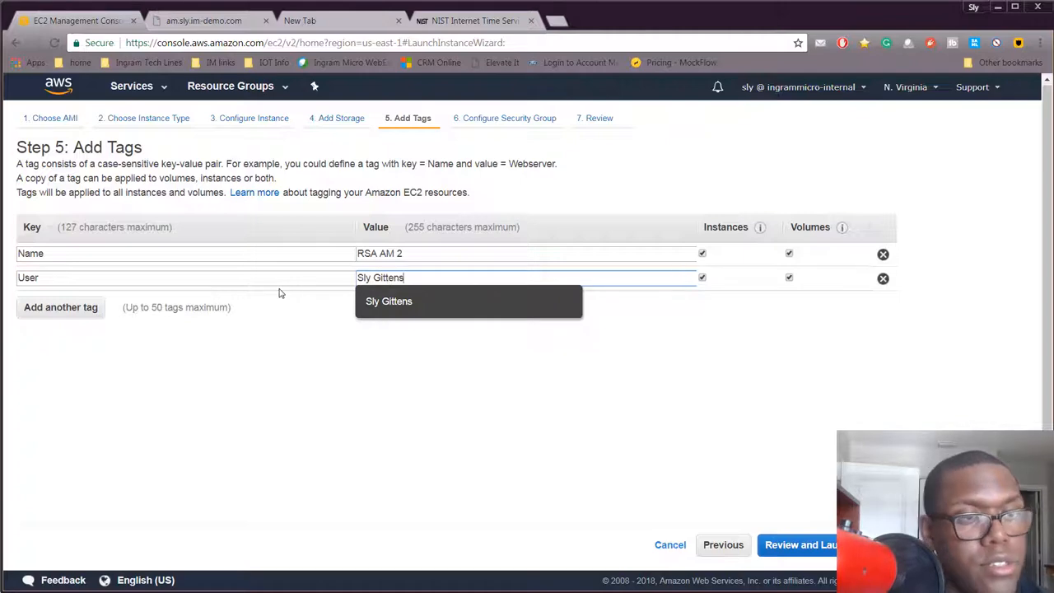
click(60, 307)
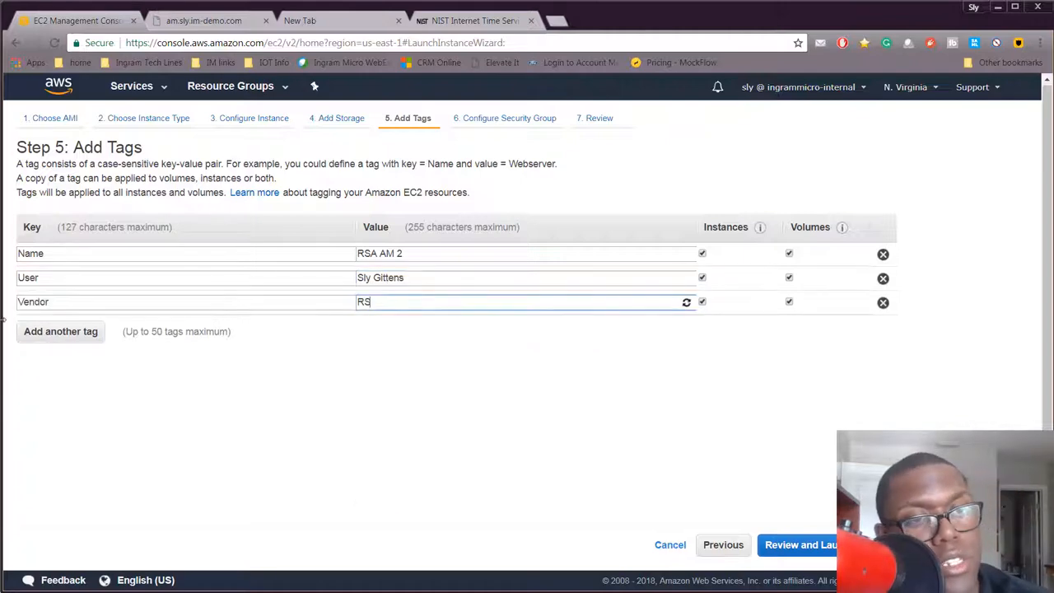
text(A)
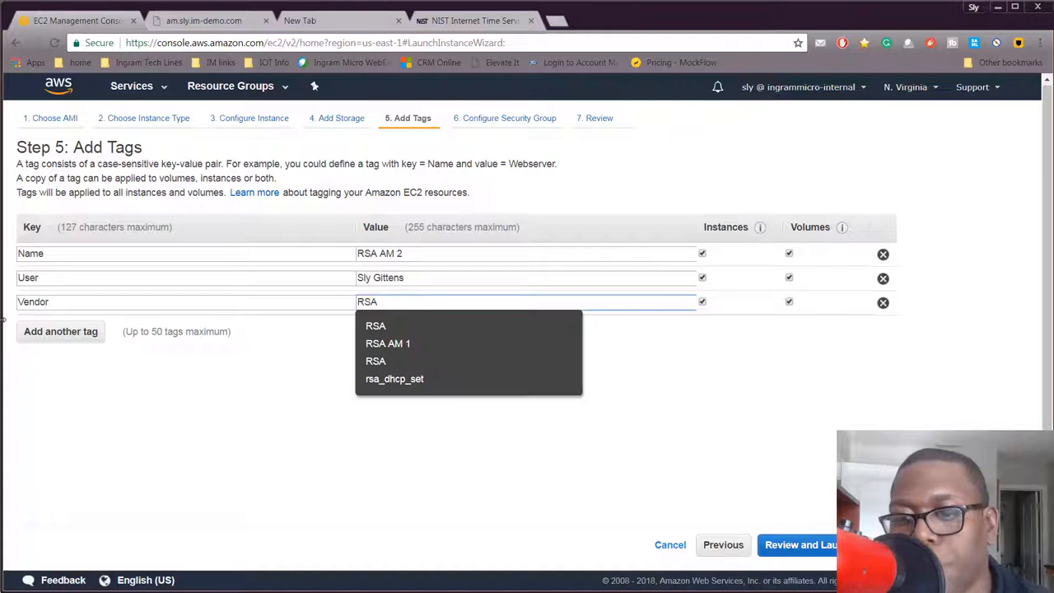
click(799, 544)
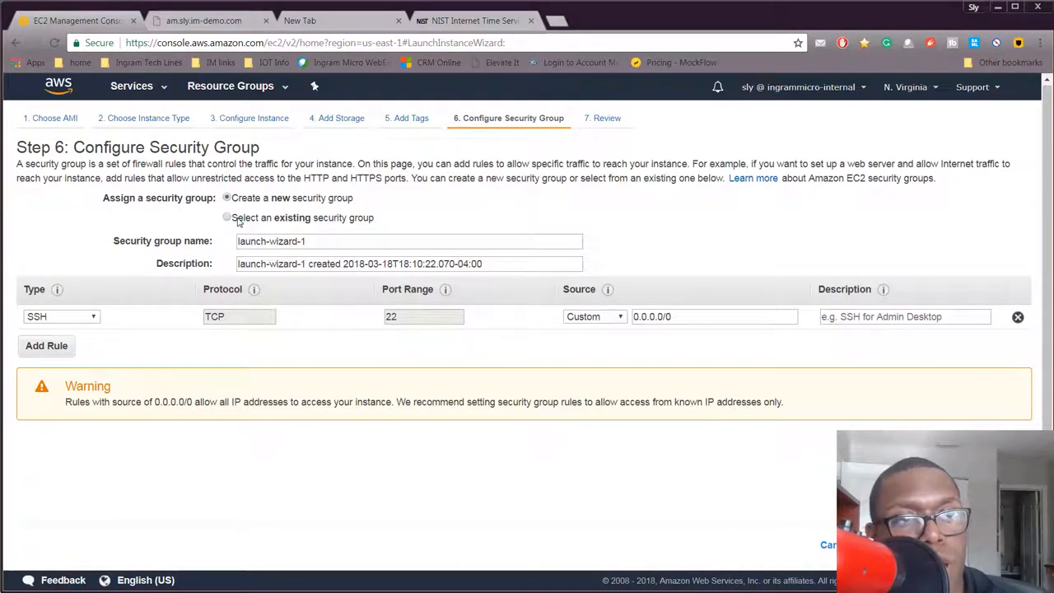
Select the existing RSA_AM security group and proceed to the launch review.
click(227, 217)
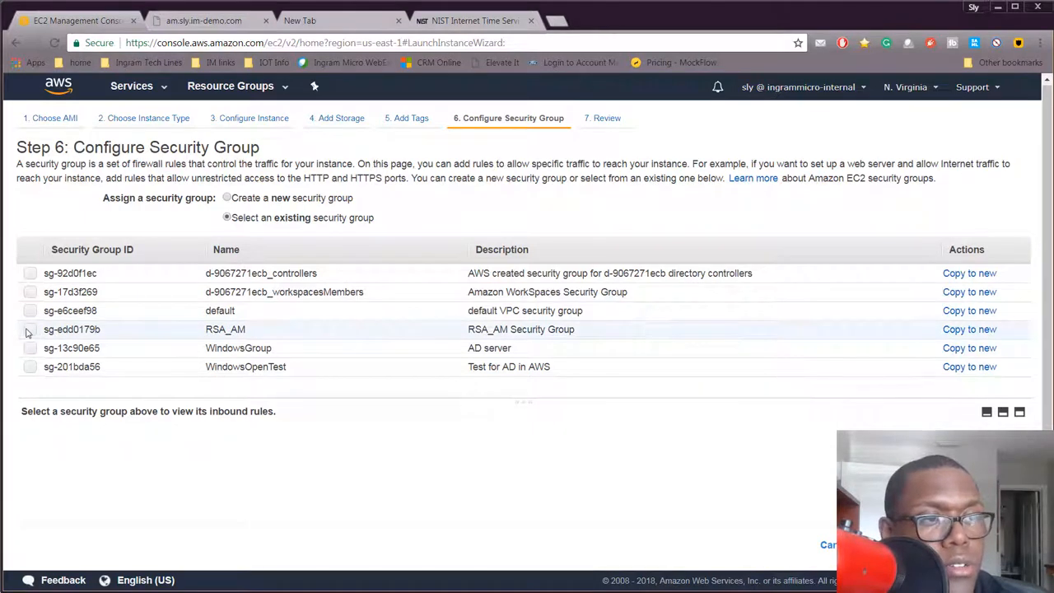
click(601, 117)
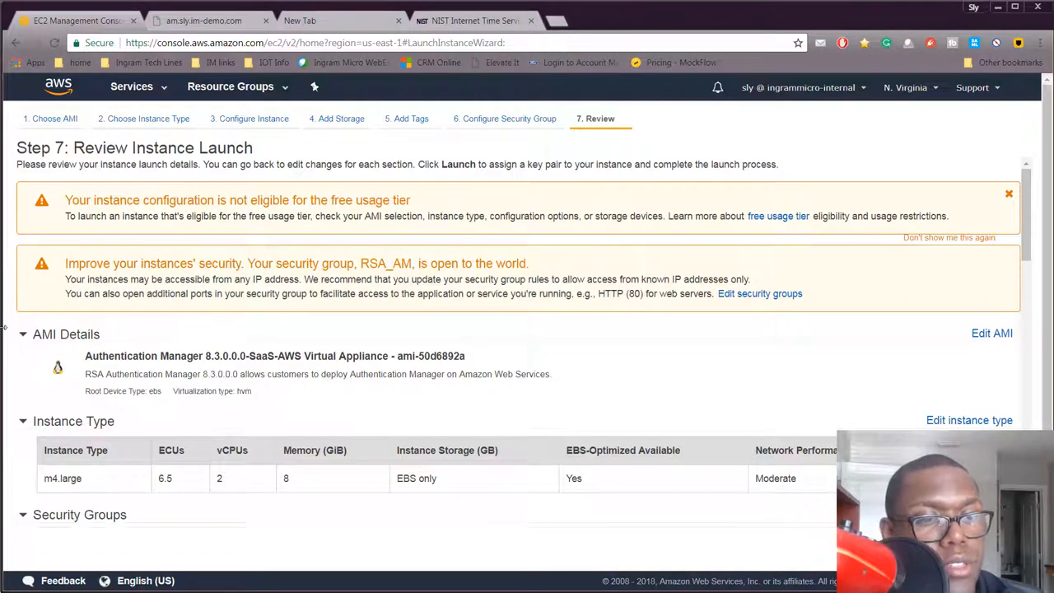
scroll(down, 3)
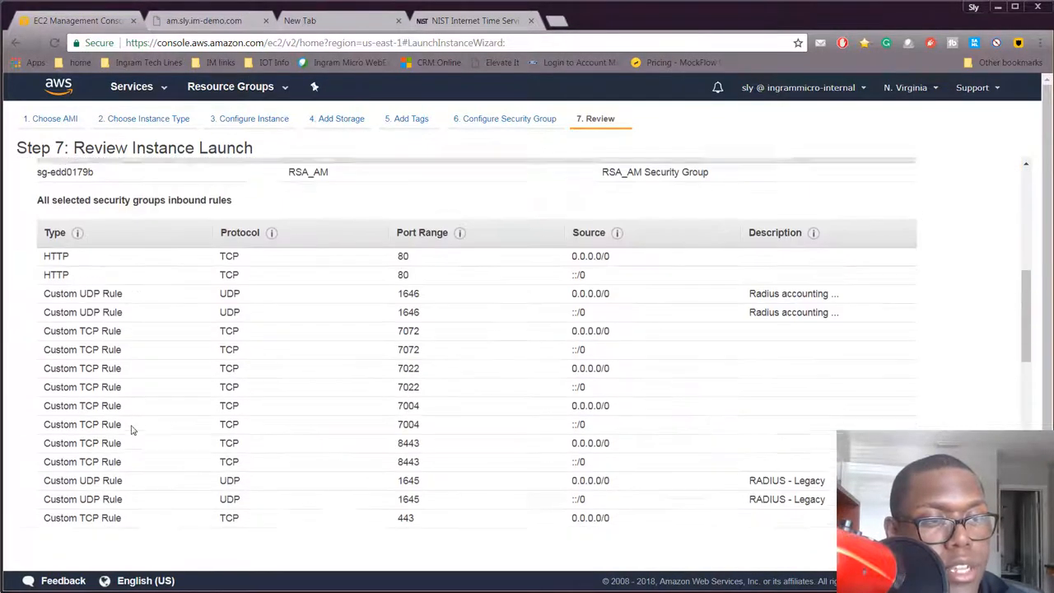
Check the reviewed tags, then launch with 'Proceed without a key pair' acknowledged.
scroll(down, 3)
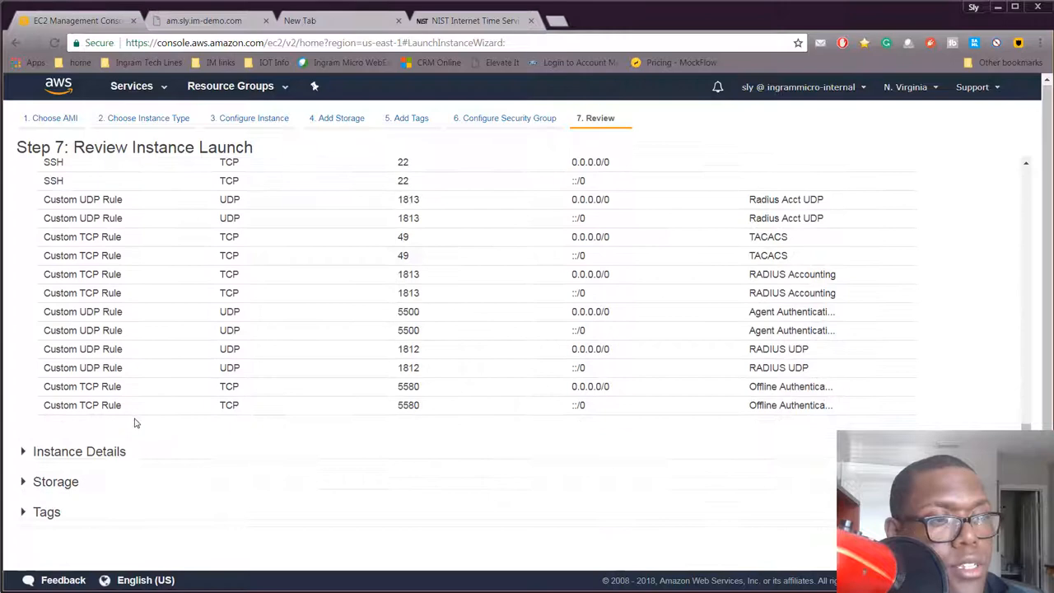
click(47, 511)
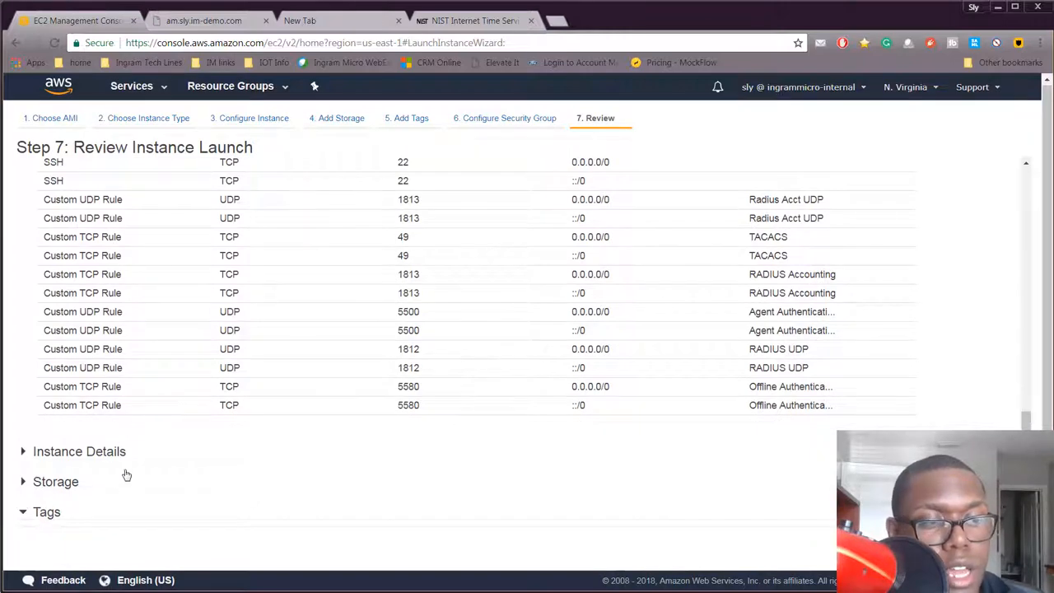
scroll(down, 3)
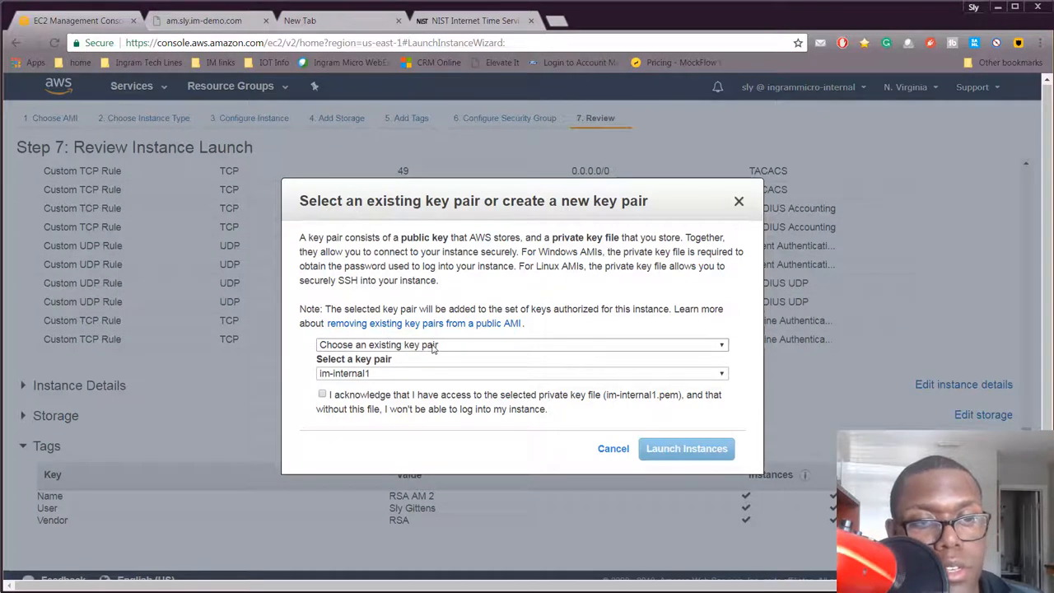
click(520, 344)
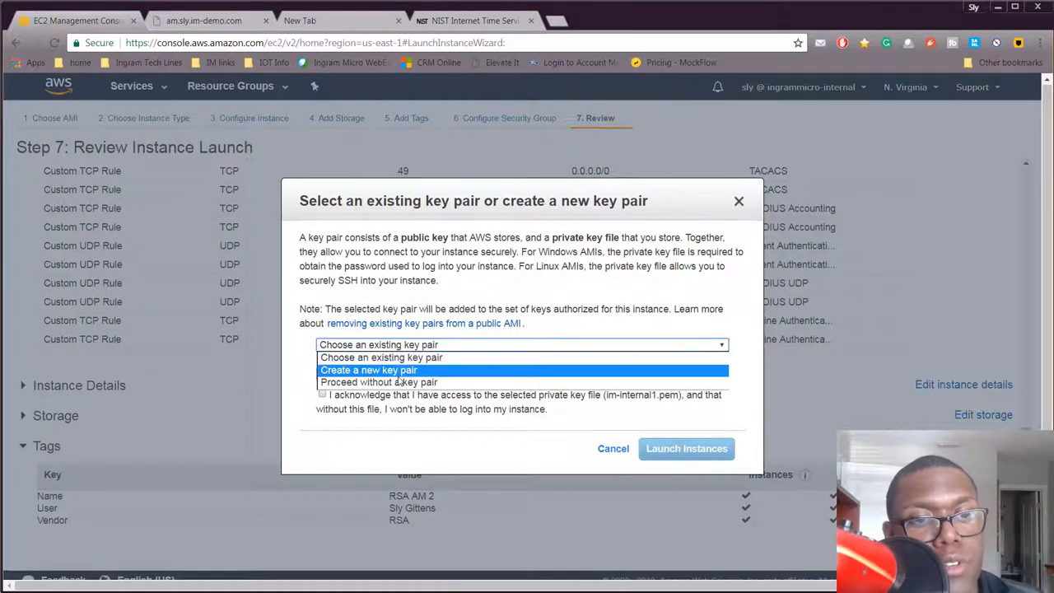
click(378, 382)
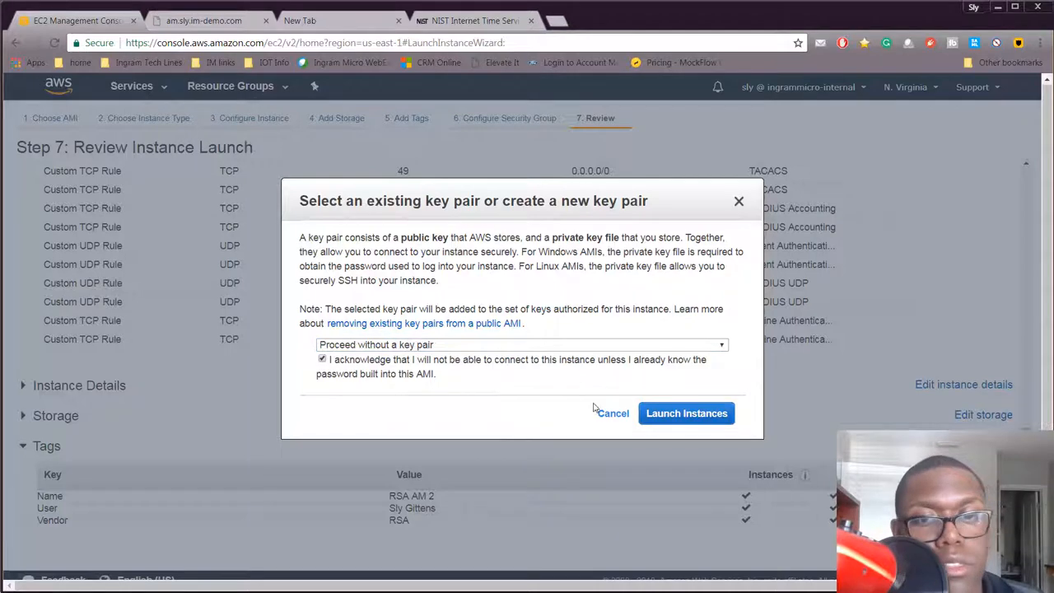
click(686, 412)
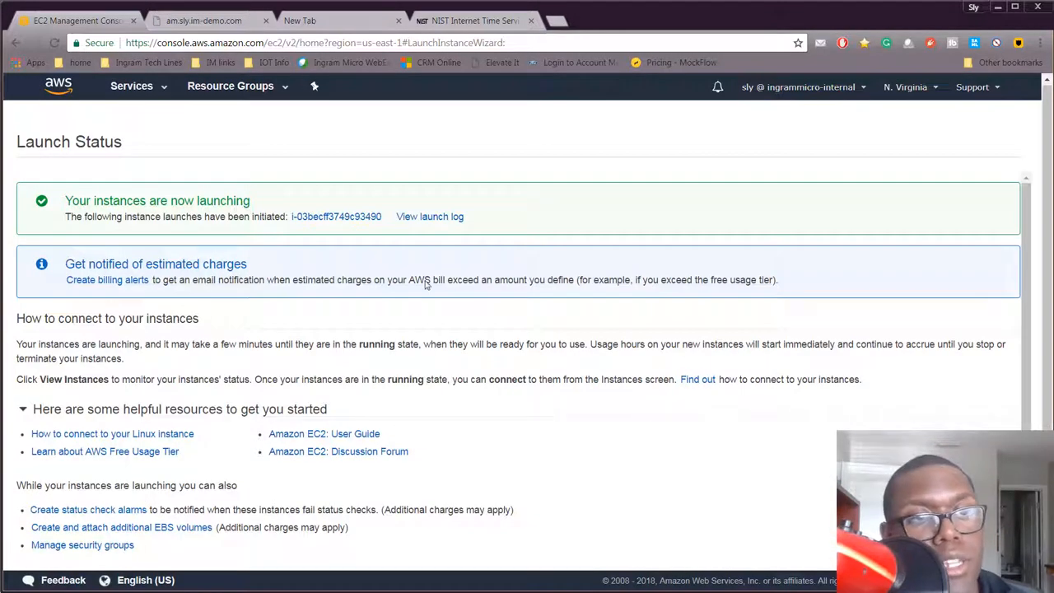
mouse_move(164, 106)
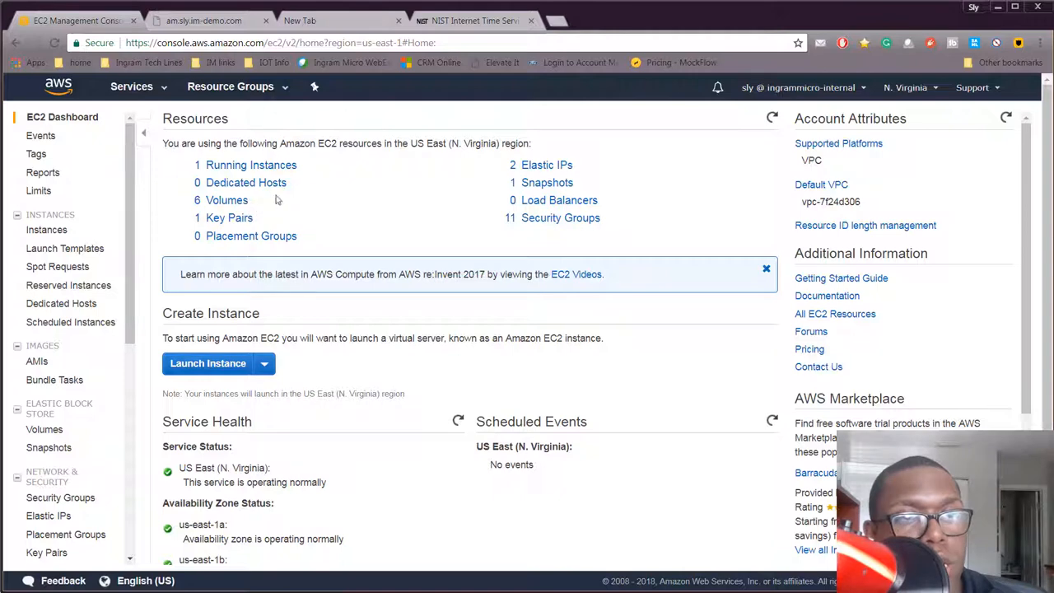
mouse_move(33, 359)
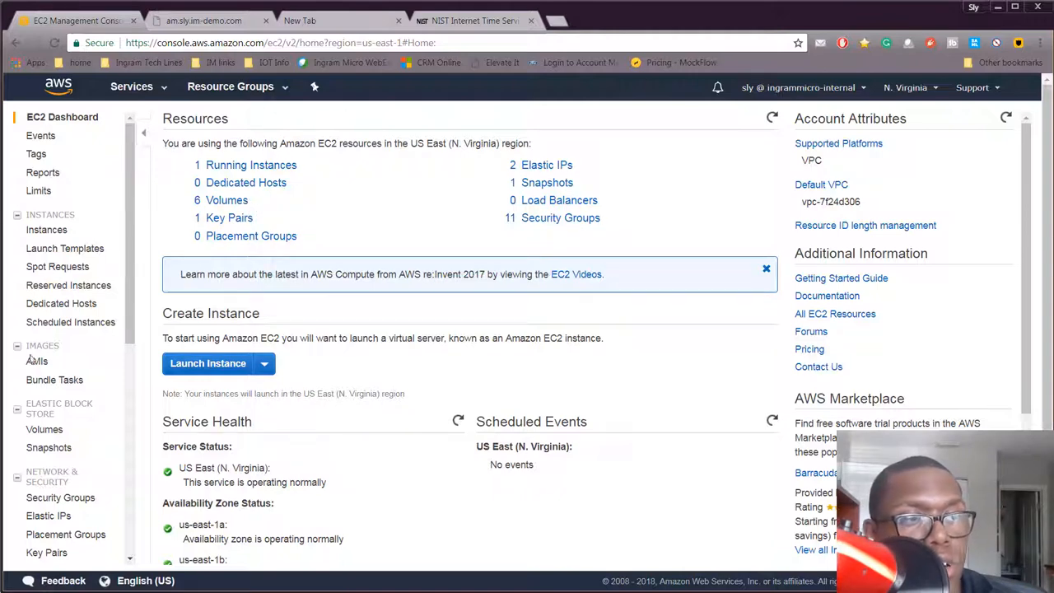
From the instances list, request a console screenshot of the RSA AM 2 instance.
click(46, 230)
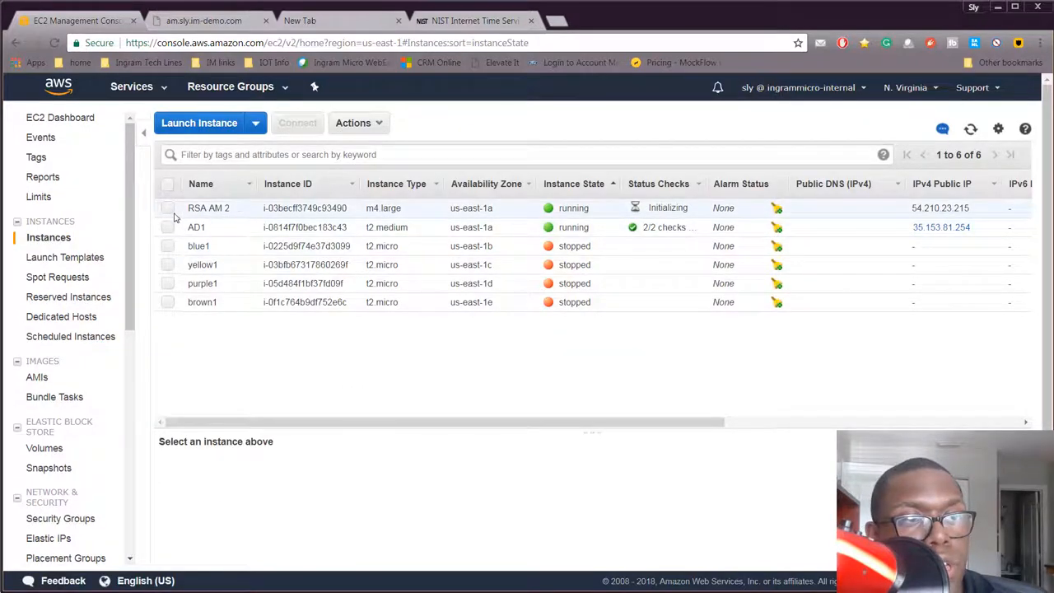
right_click(209, 207)
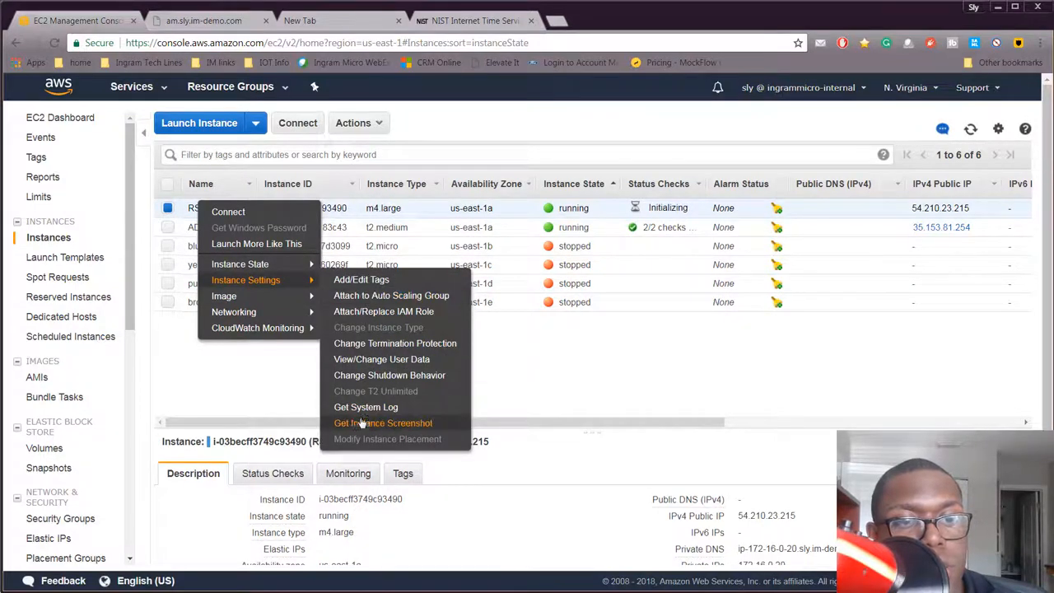
click(382, 422)
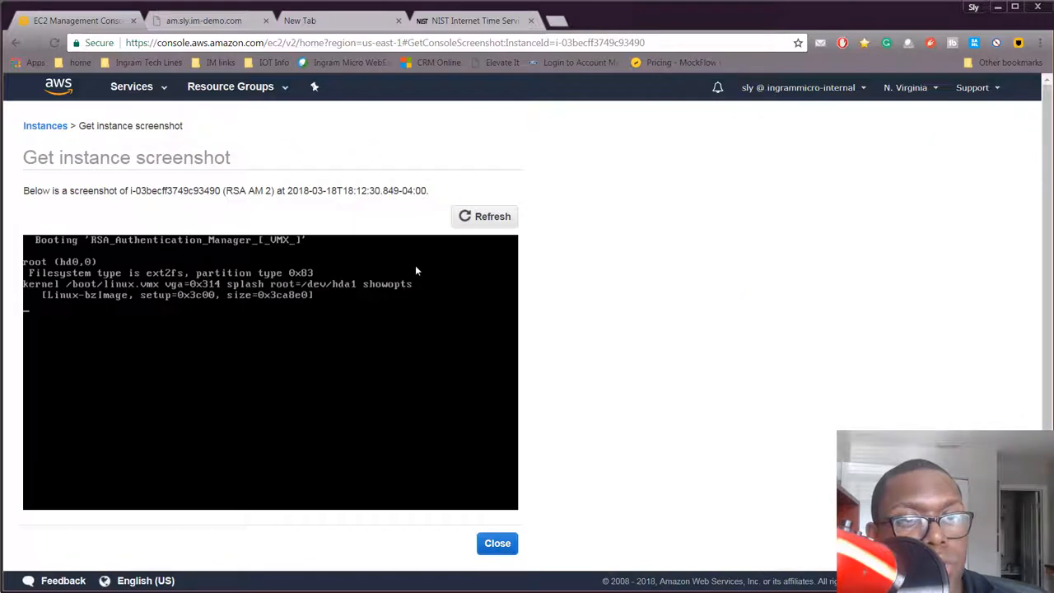
Refresh the RSA AM 2 screenshot to show the latest boot output.
click(485, 215)
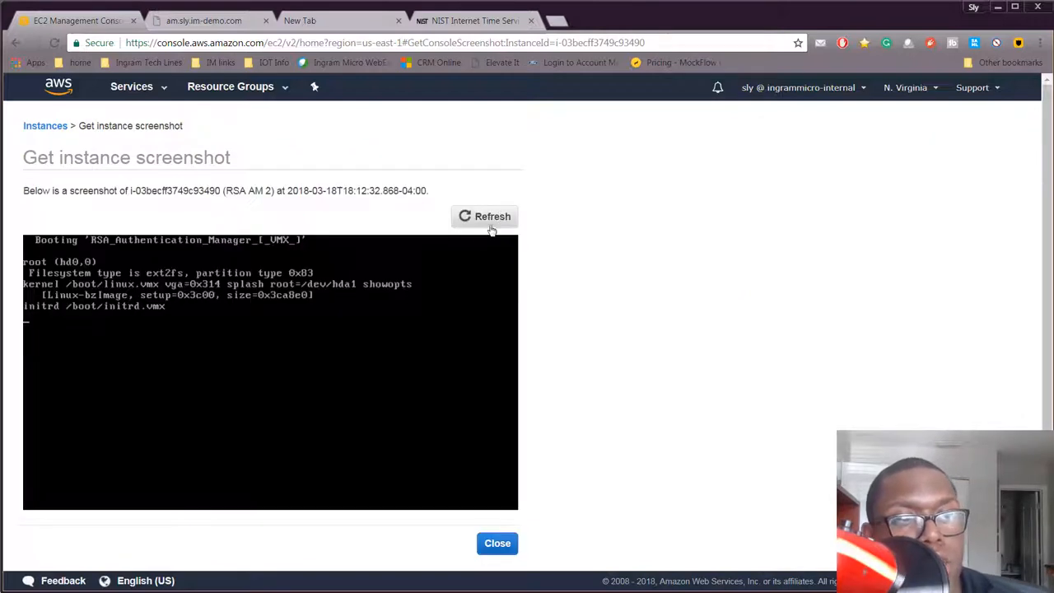
mouse_move(349, 300)
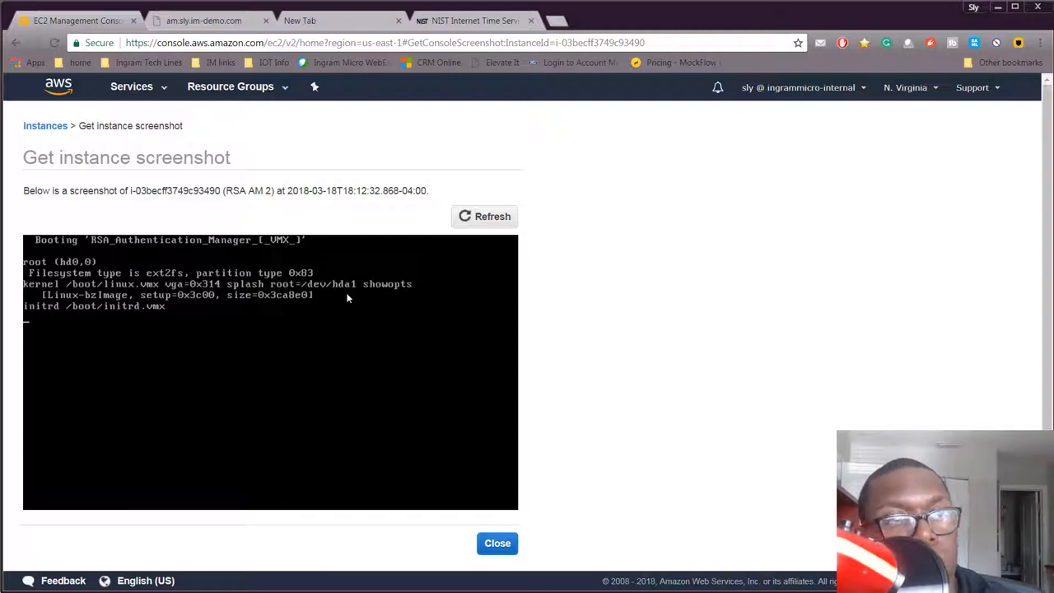
mouse_move(266, 177)
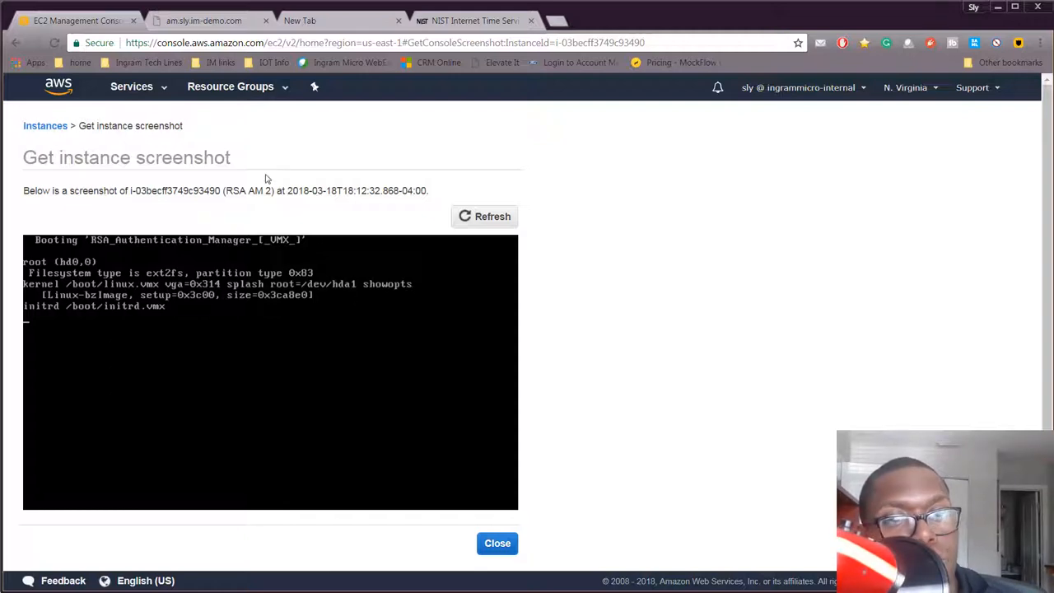
mouse_move(567, 224)
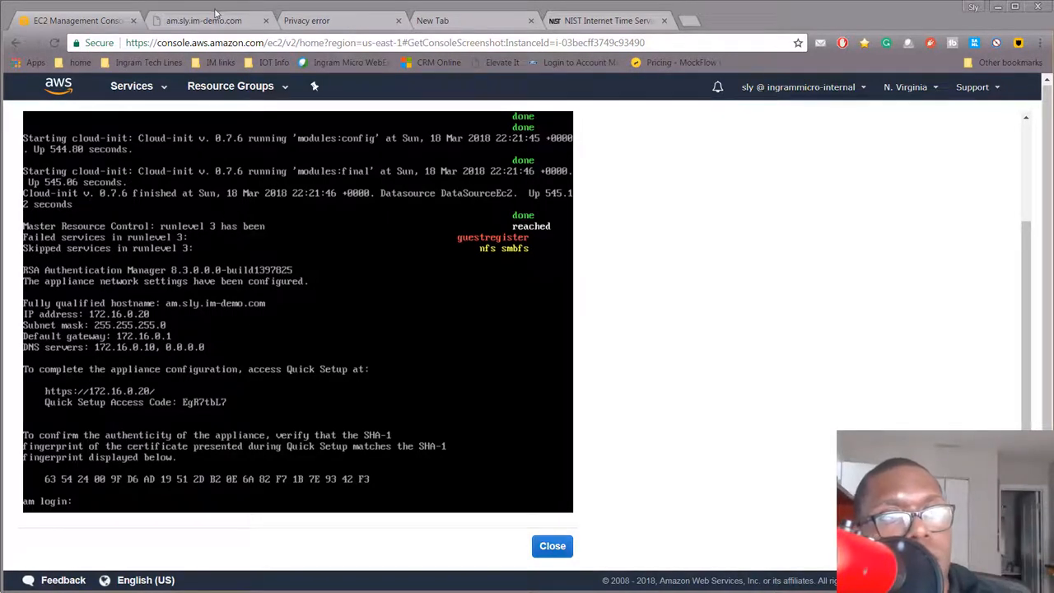
Reload the appliance page, accept the license agreement, and begin Primary Quick Setup.
click(203, 19)
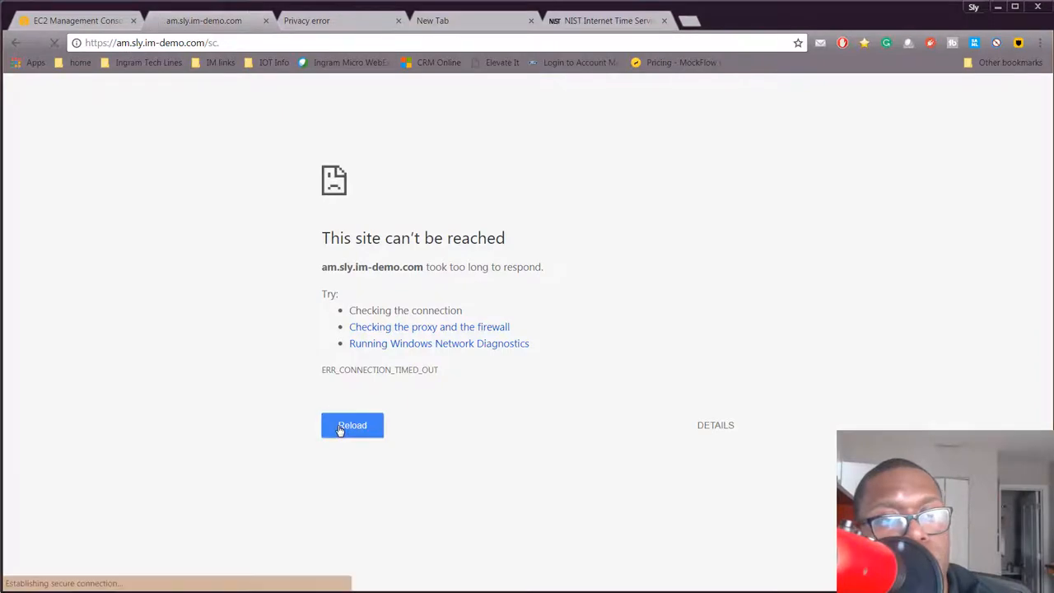
click(351, 425)
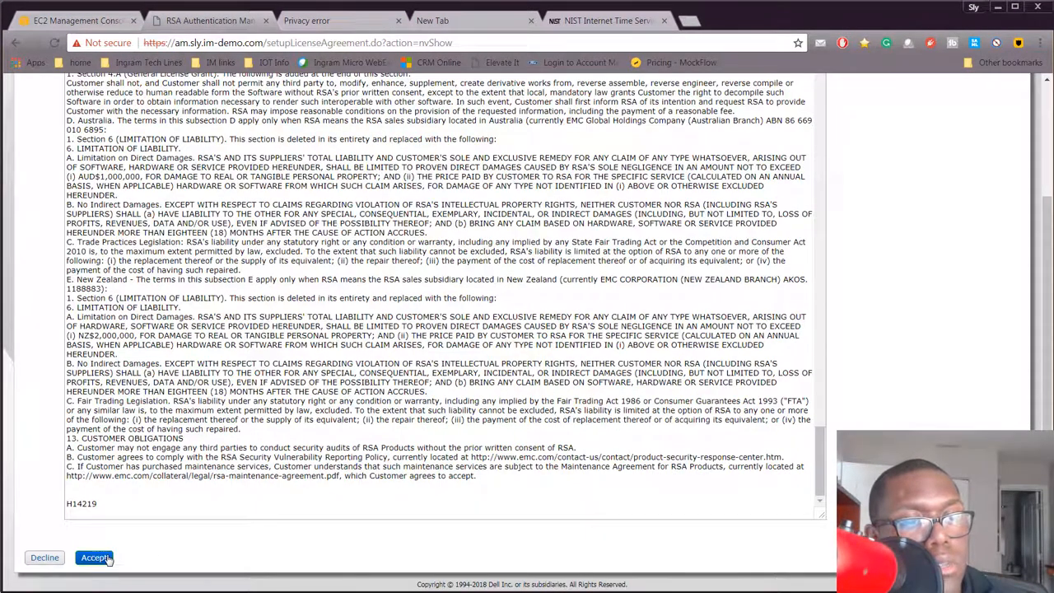
click(95, 557)
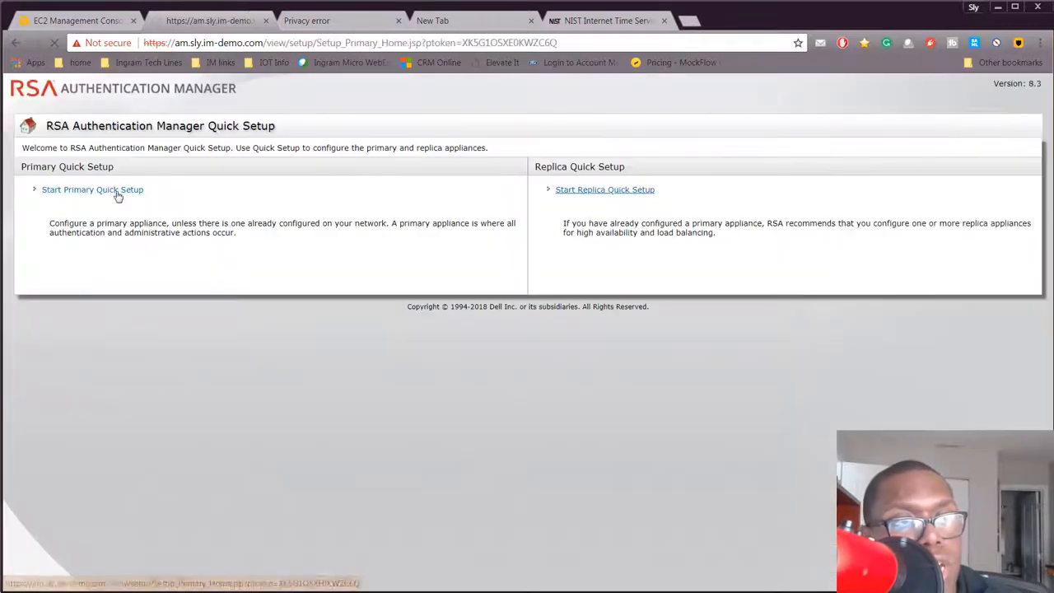
click(92, 190)
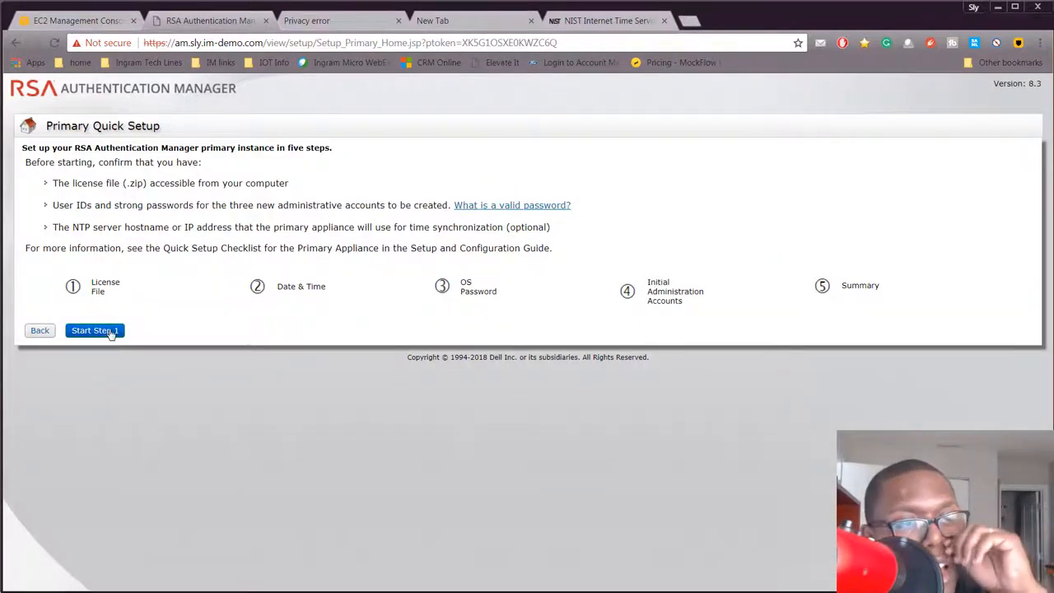
mouse_move(105, 329)
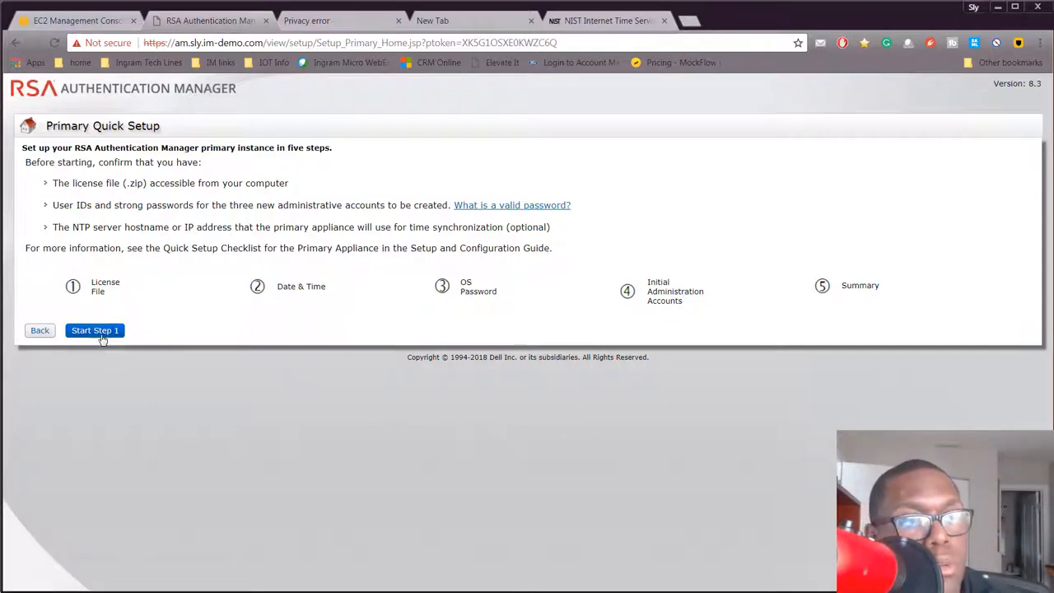
Save the OS password and admin accounts, then start applying the configuration.
click(95, 330)
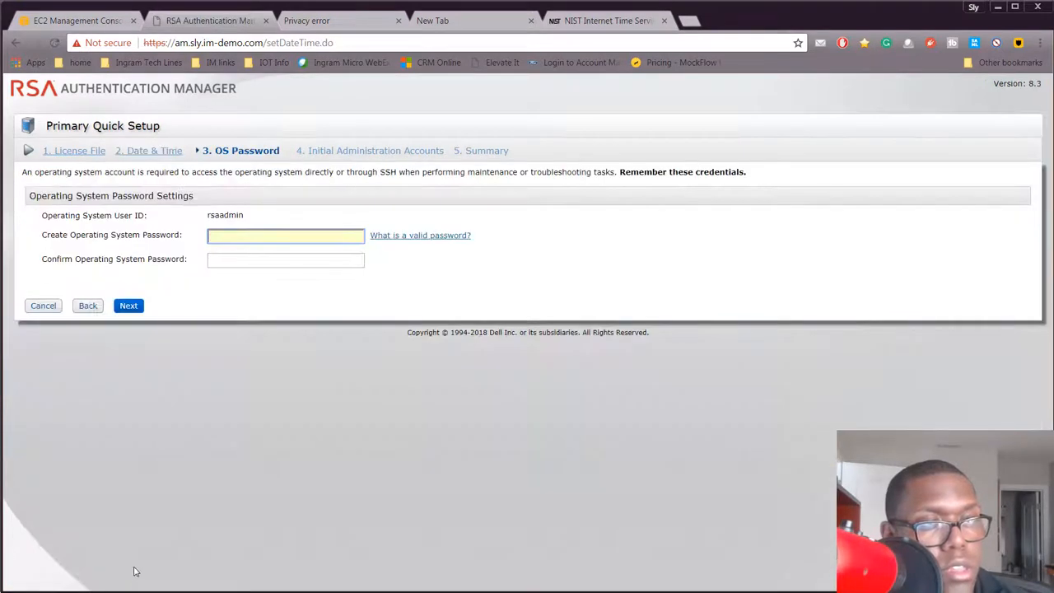
click(129, 306)
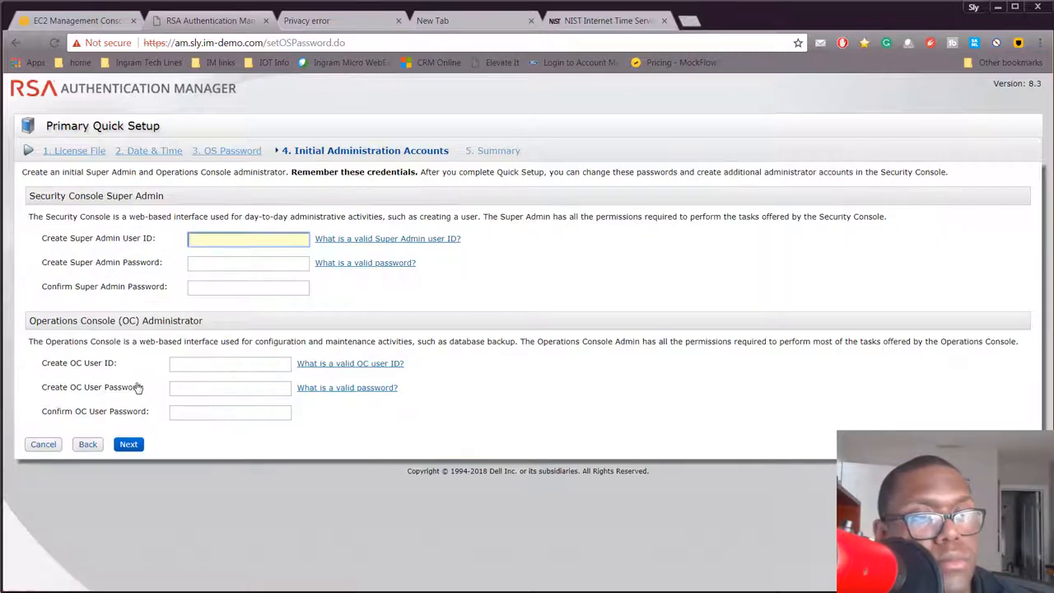
click(129, 444)
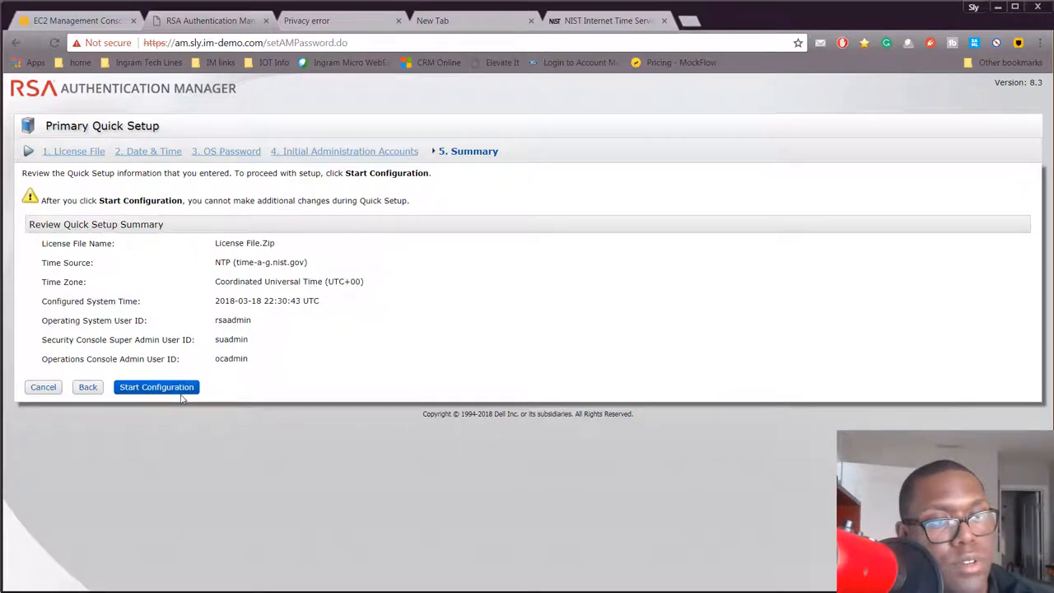
click(157, 387)
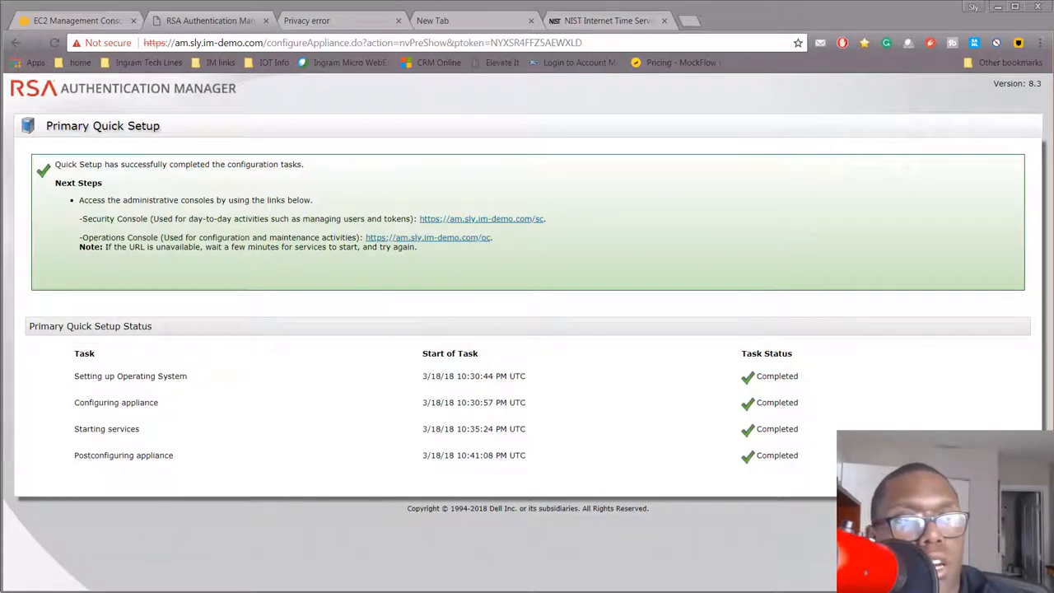
On the RSA SecurID Access edition video page, subscribe to the channel.
click(481, 218)
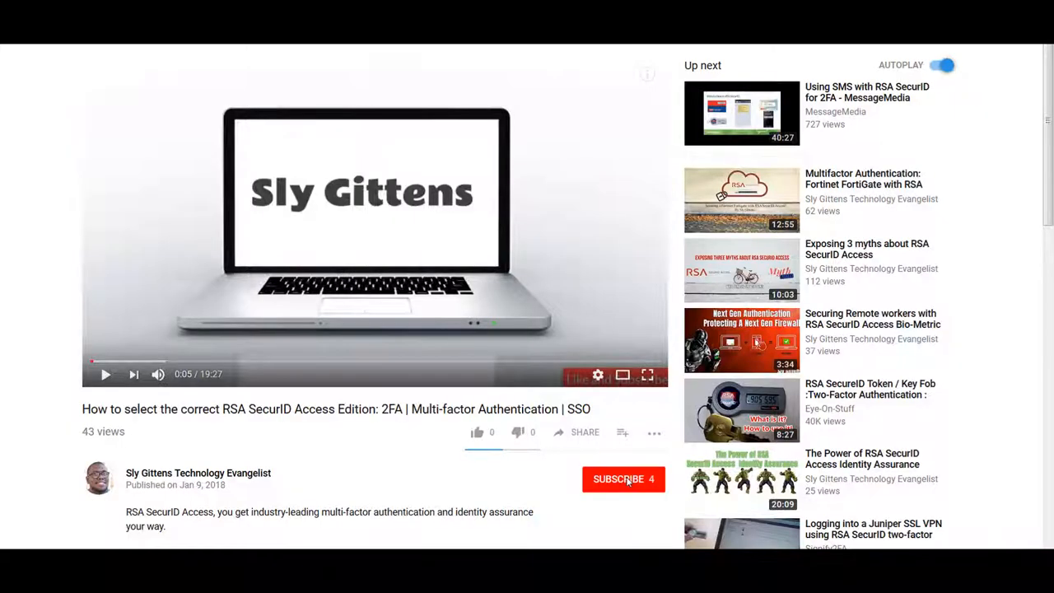
click(622, 478)
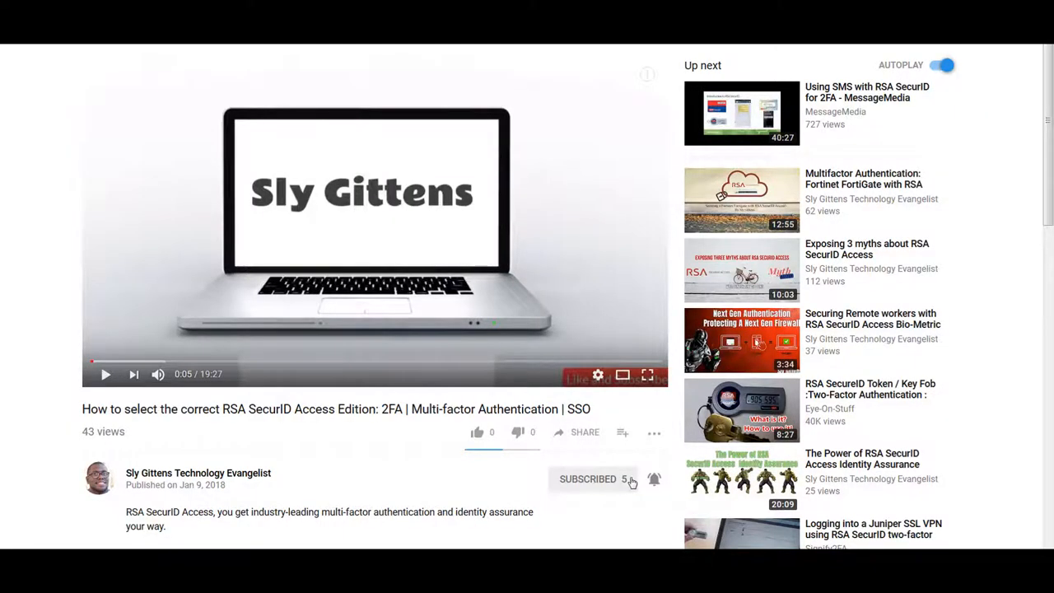